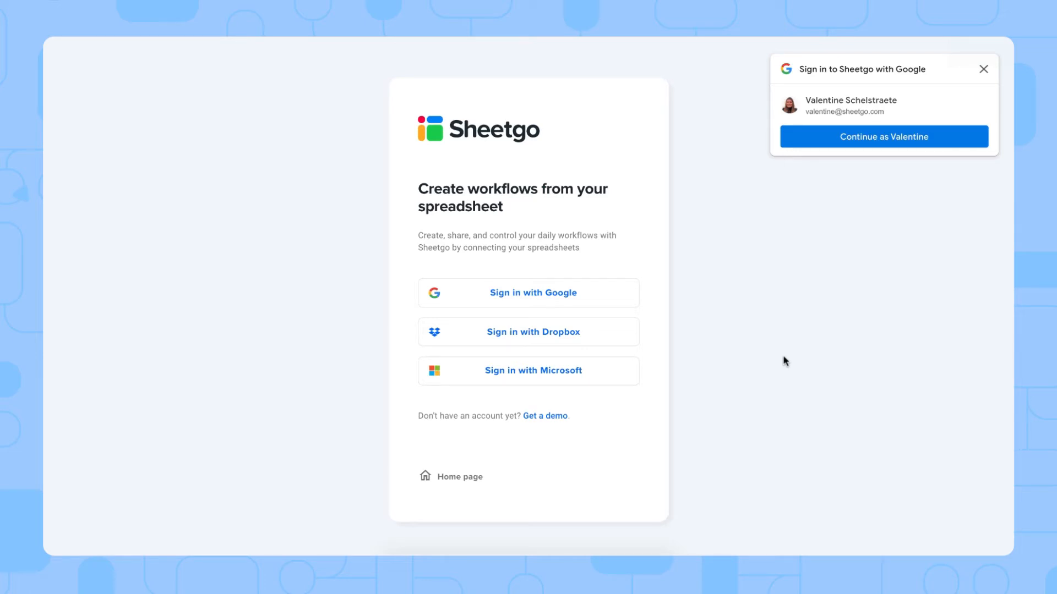
mouse_move(715, 345)
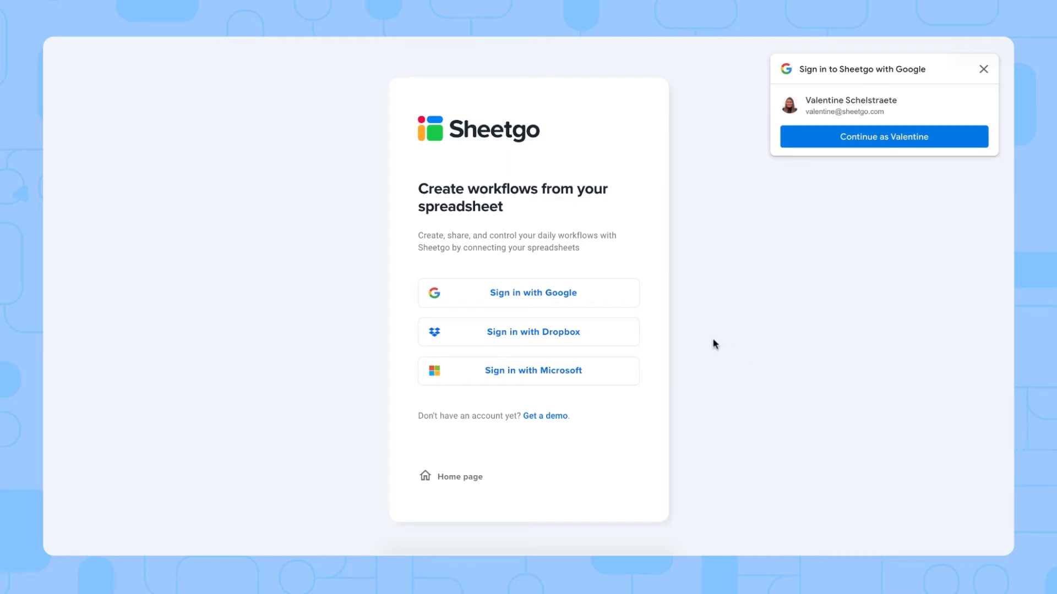
mouse_move(594, 364)
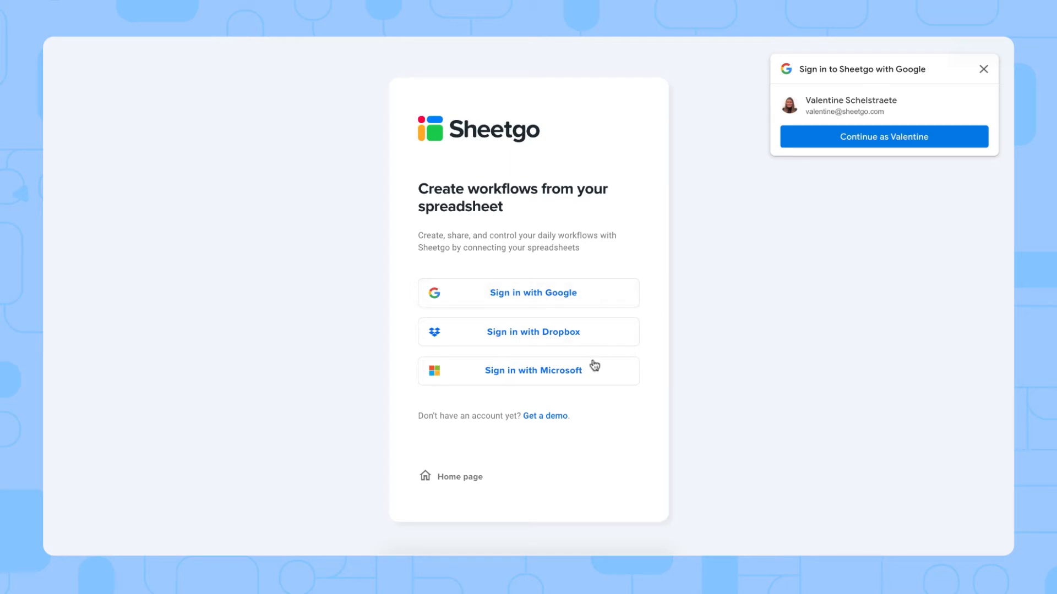
mouse_move(727, 406)
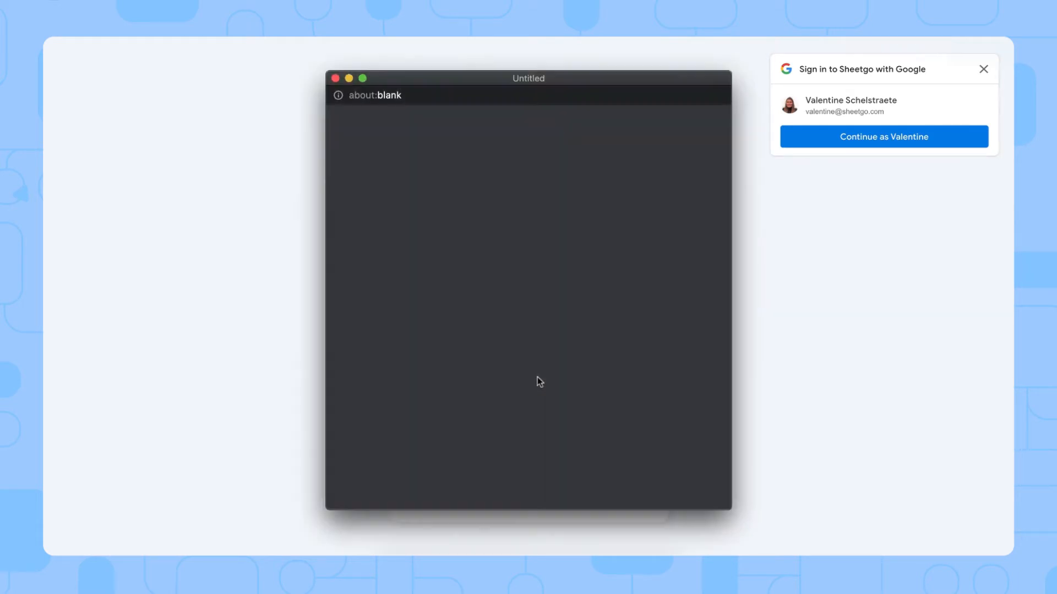
Sign in to Sheetgo with Microsoft to reach the Leads tracking management template.
left_click(884, 136)
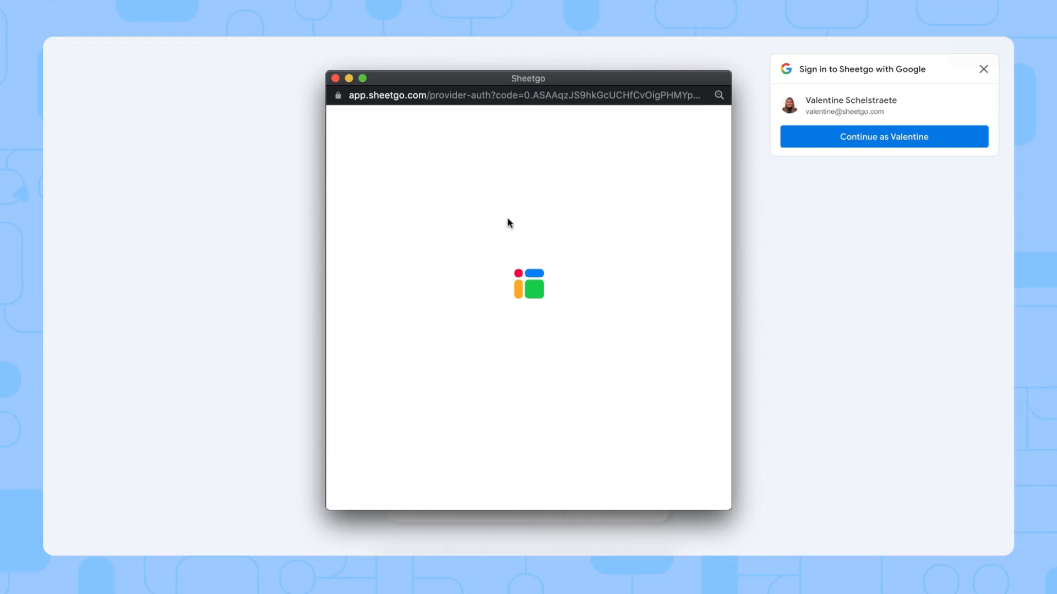
left_click(883, 136)
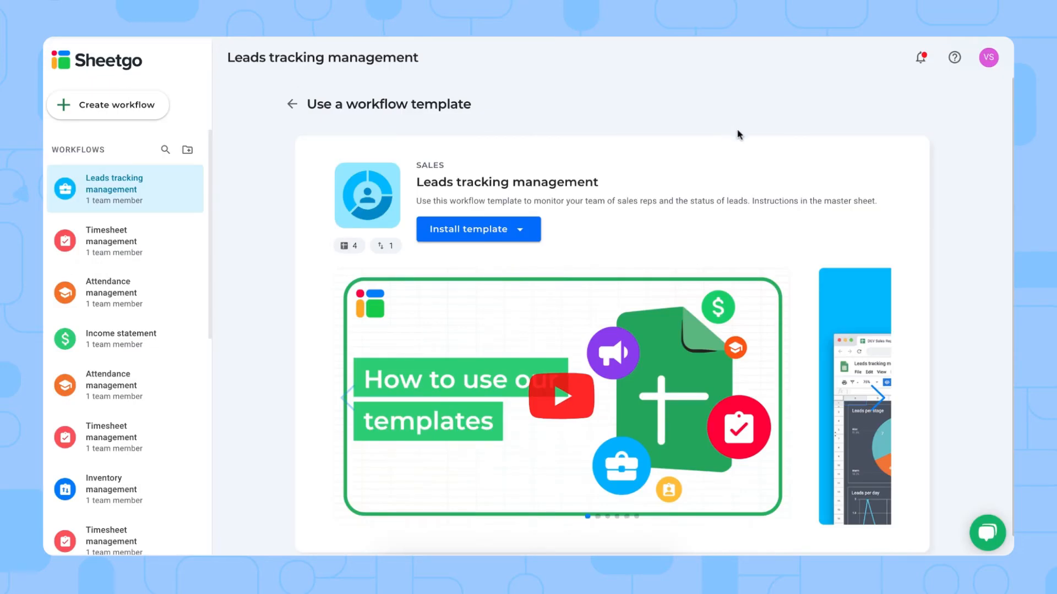
mouse_move(680, 133)
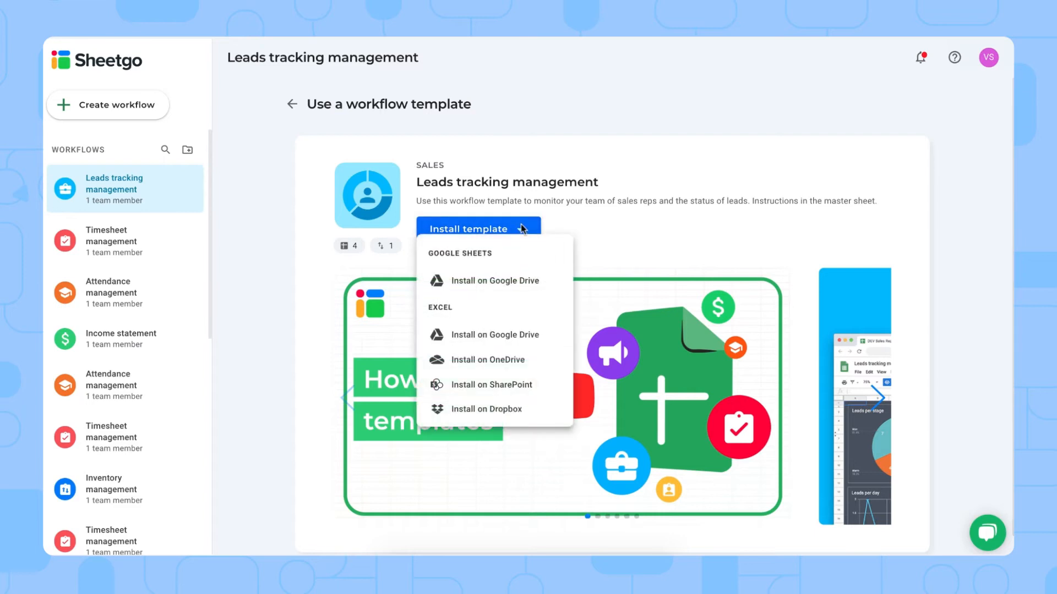
mouse_move(514, 274)
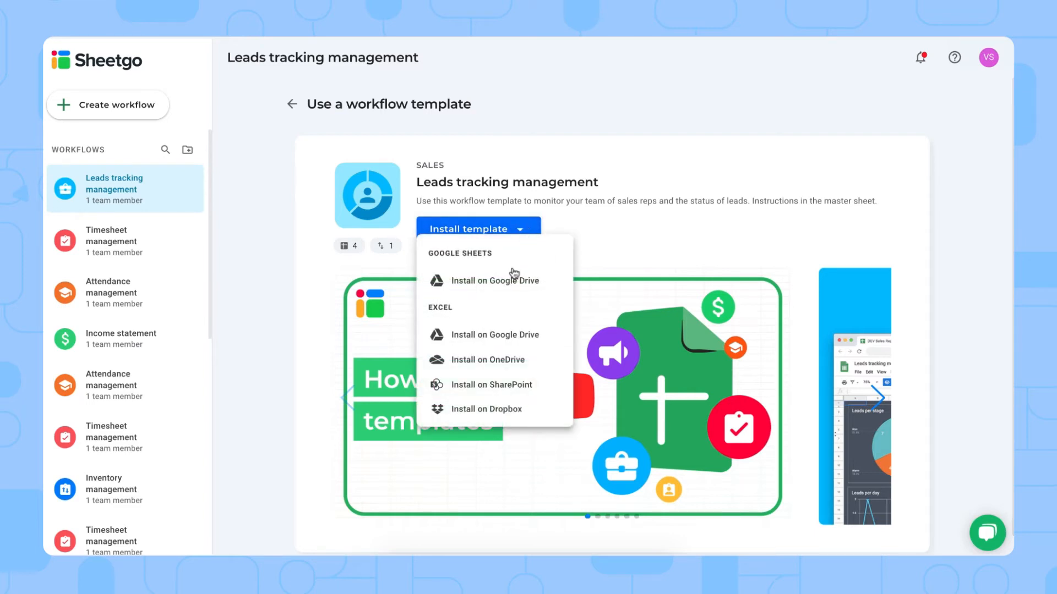
mouse_move(494, 280)
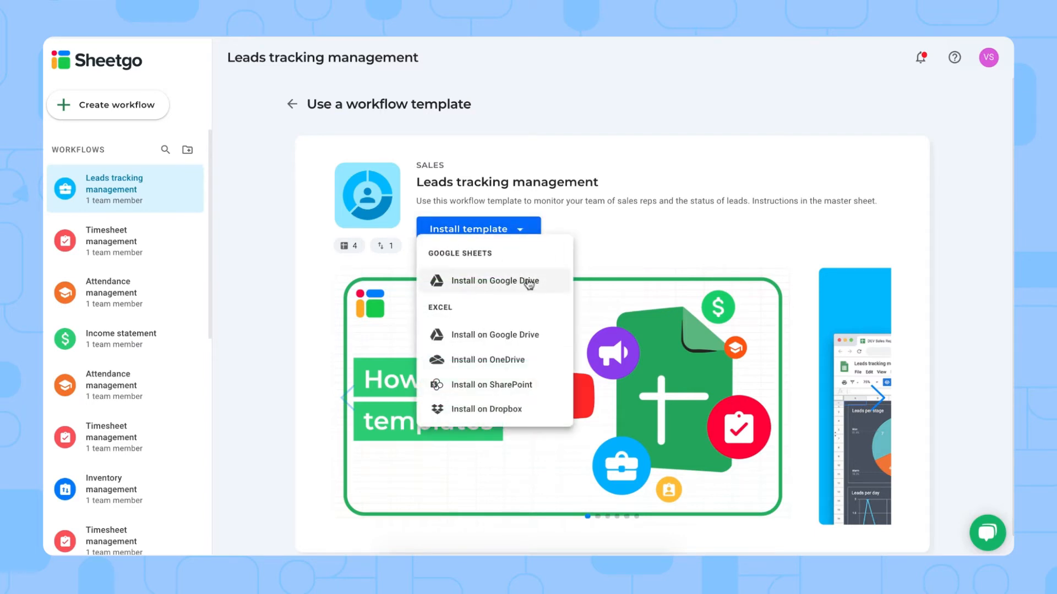
mouse_move(452, 310)
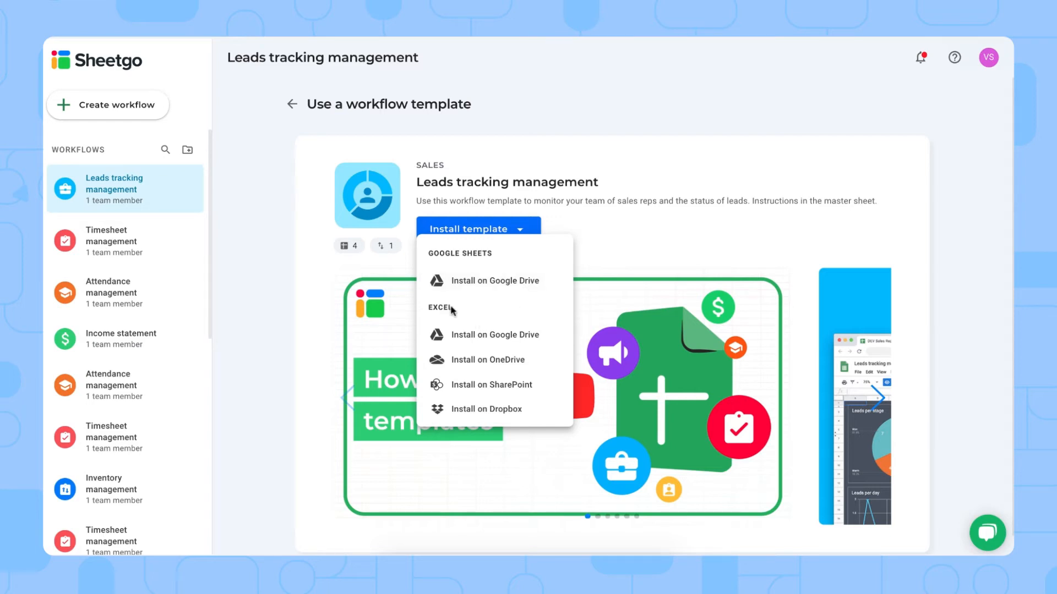
mouse_move(472, 312)
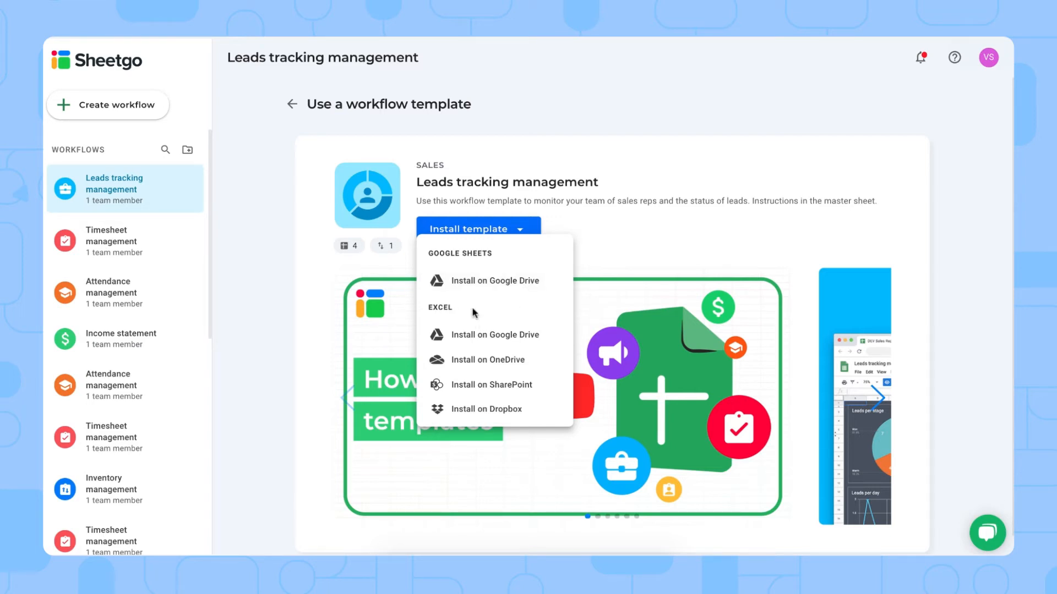
mouse_move(478, 376)
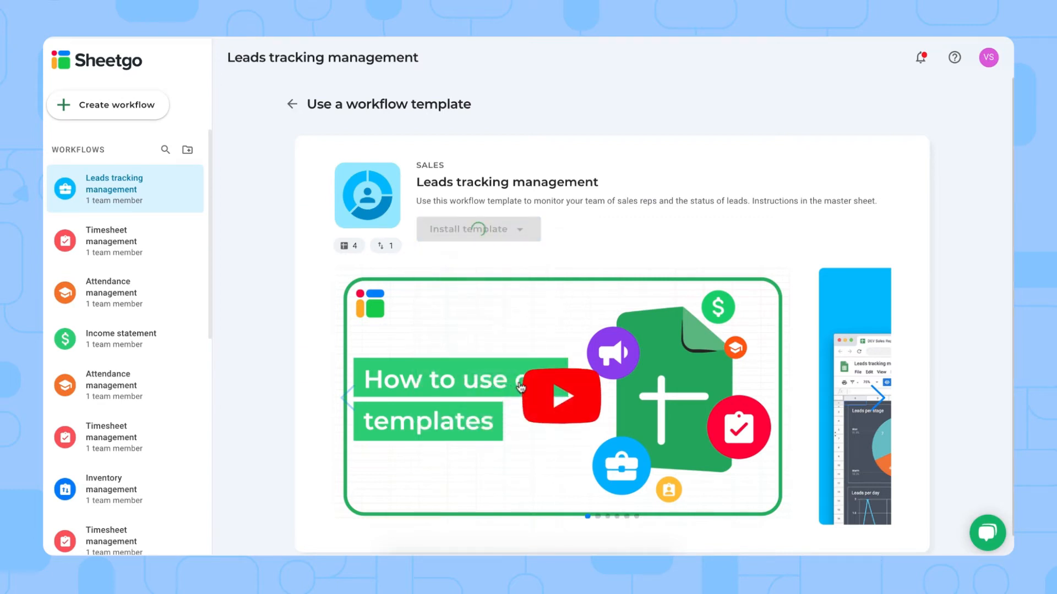
mouse_move(596, 256)
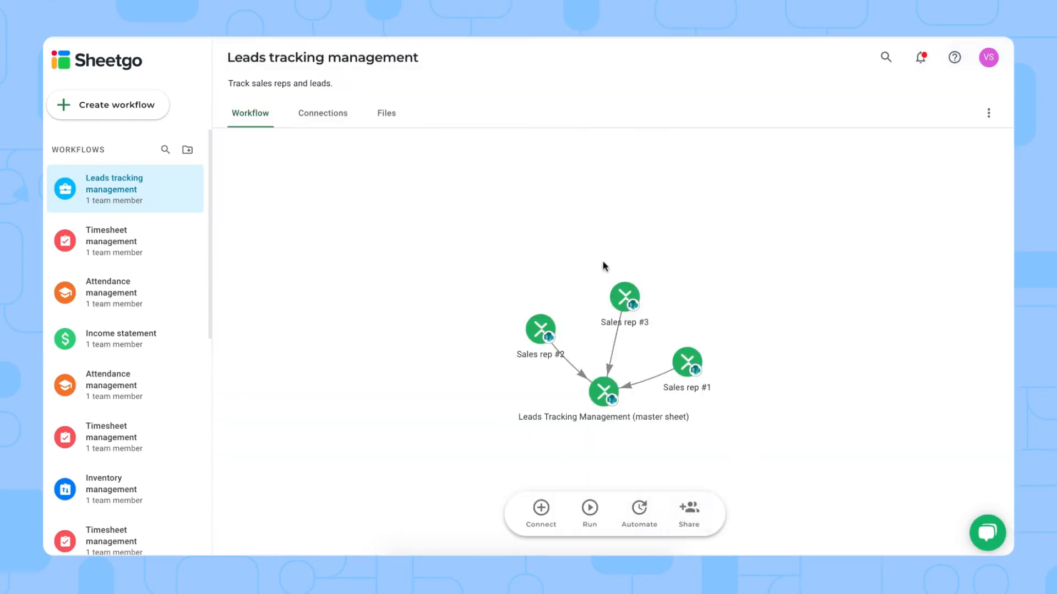
mouse_move(739, 379)
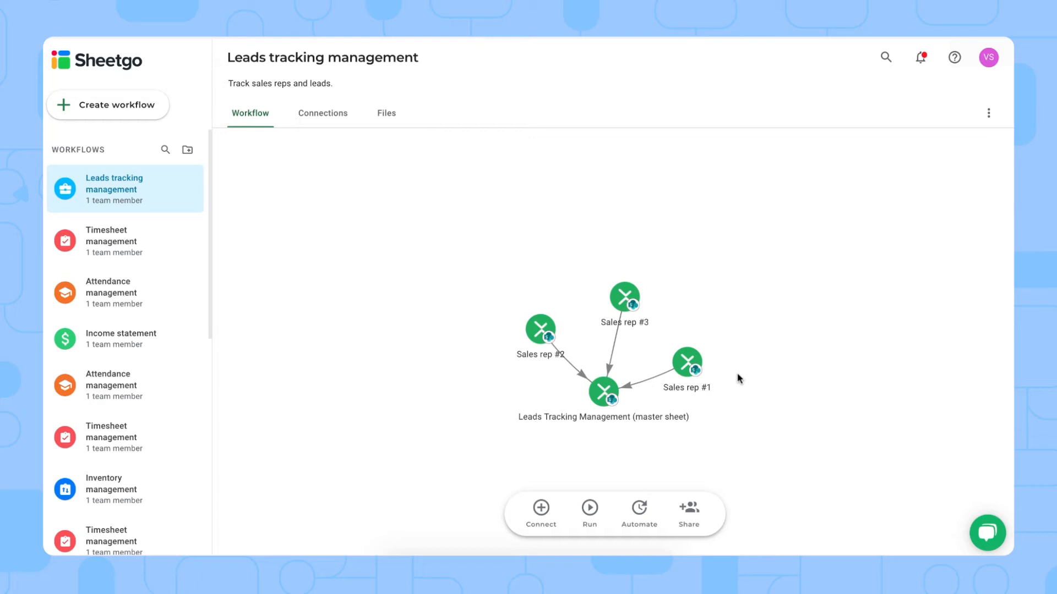
mouse_move(628, 283)
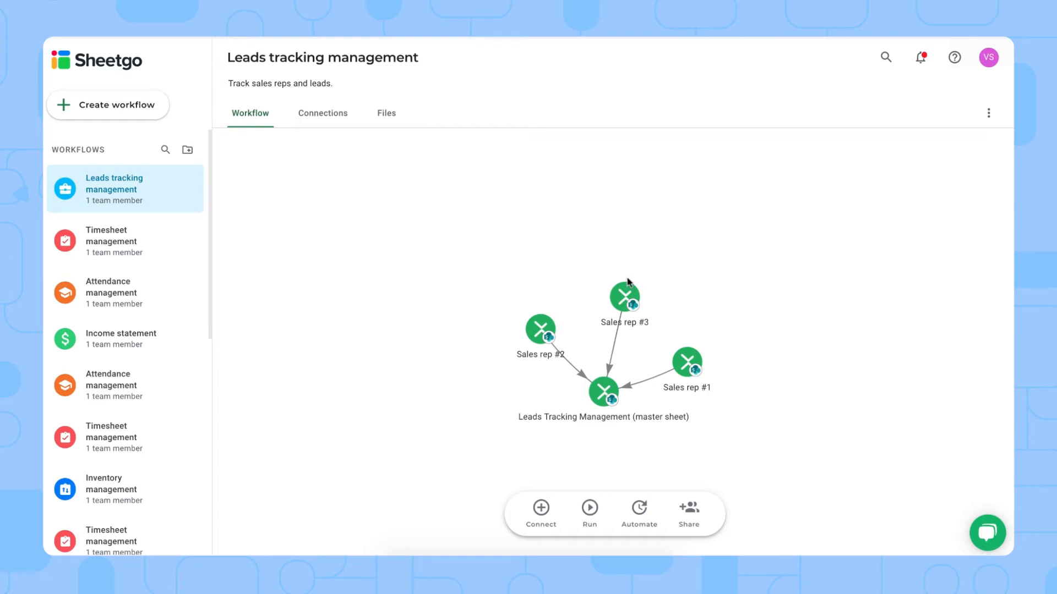
mouse_move(610, 398)
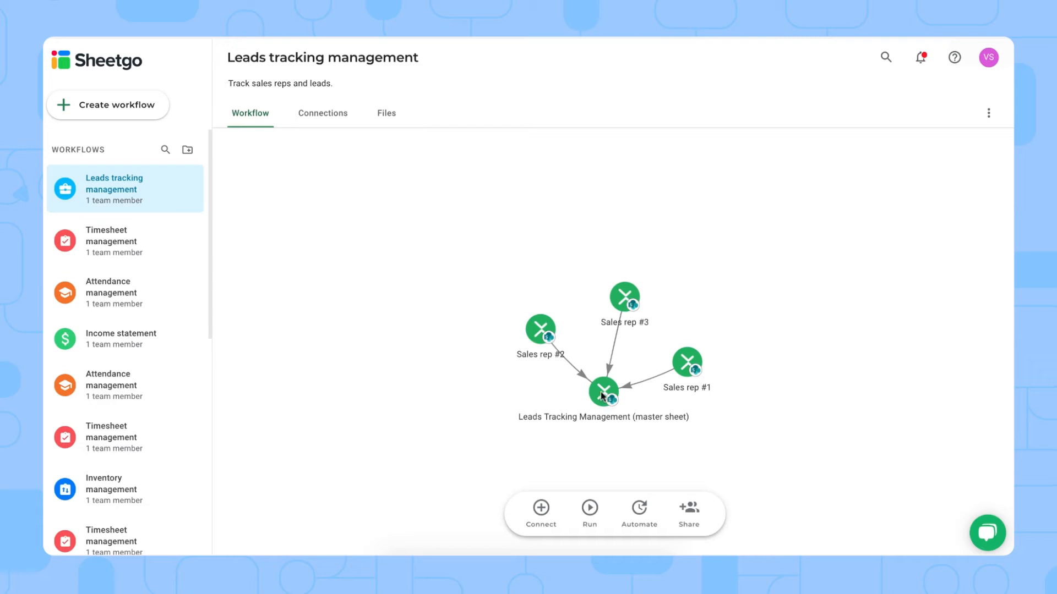
mouse_move(694, 360)
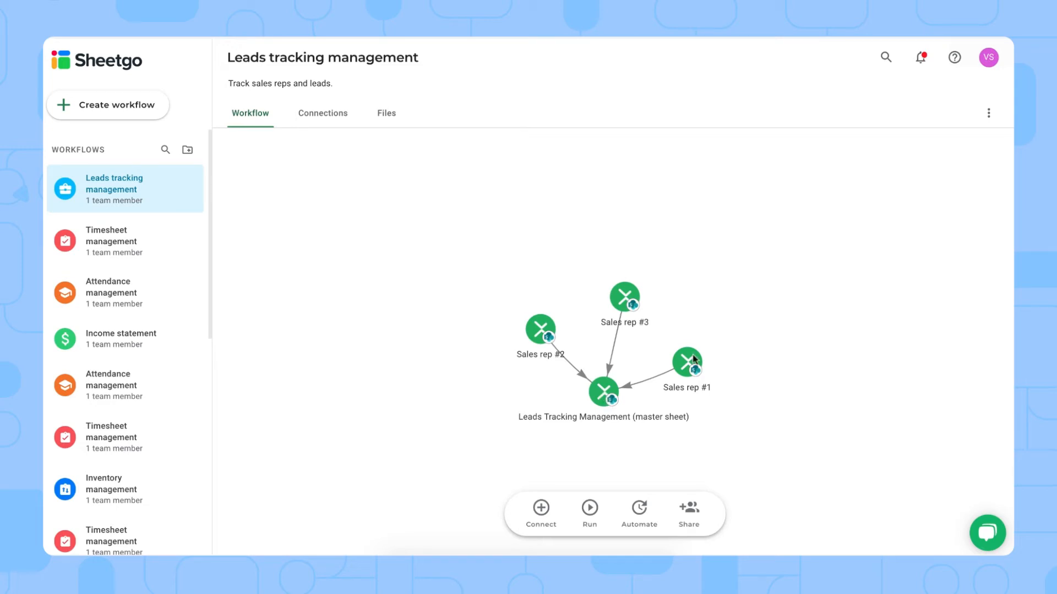
mouse_move(627, 396)
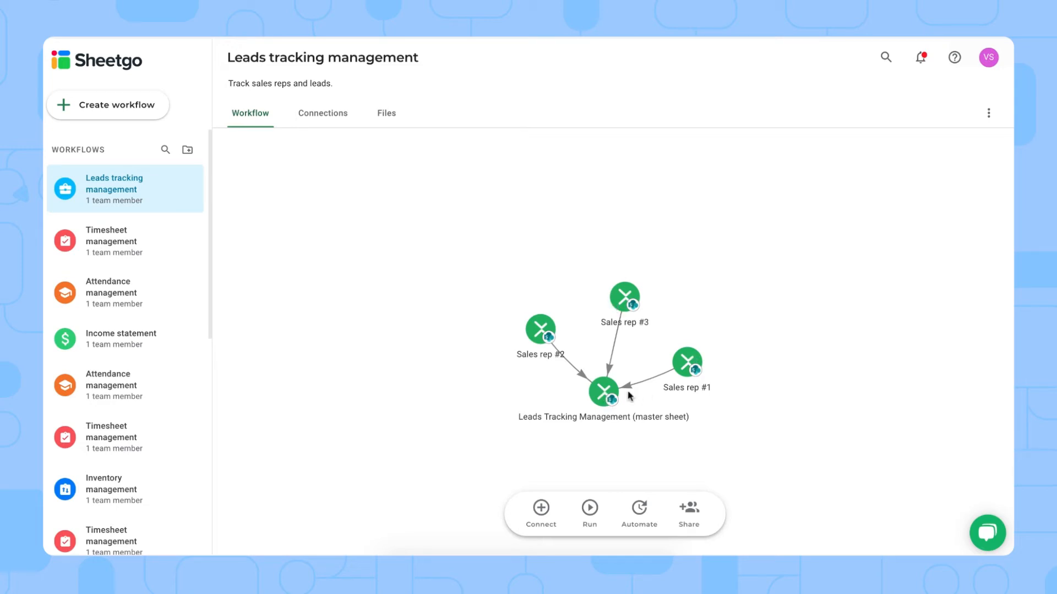
mouse_move(603, 394)
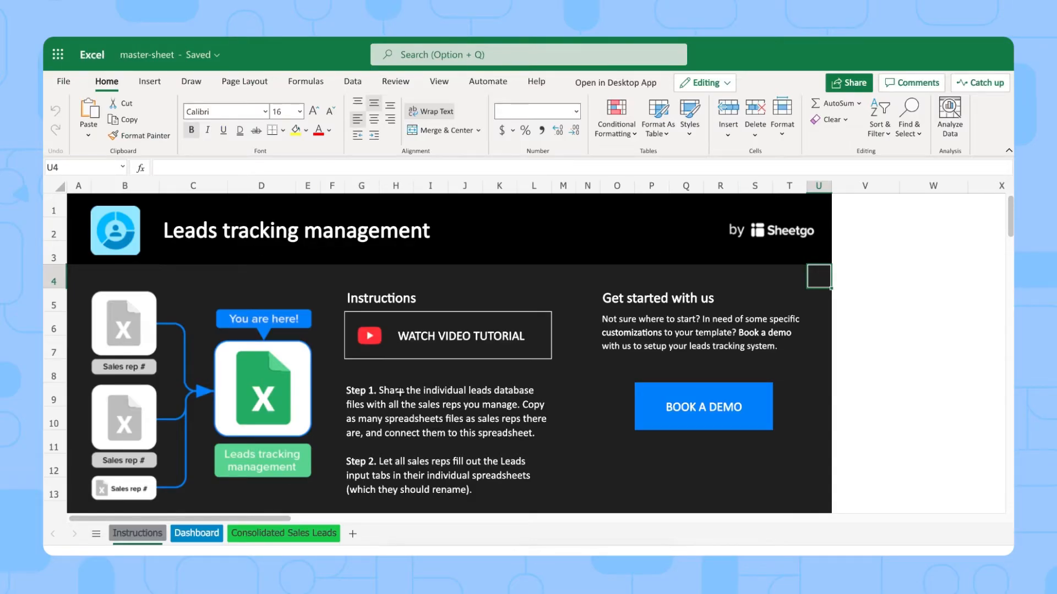
mouse_move(588, 83)
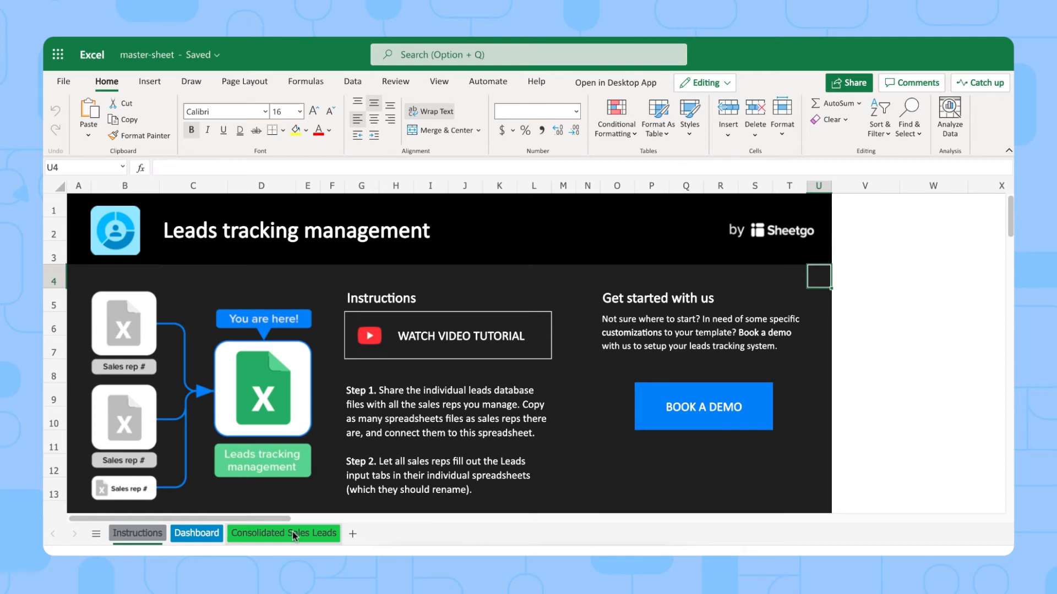
Switch to the Consolidated Sales Leads sheet of the master workbook.
left_click(283, 533)
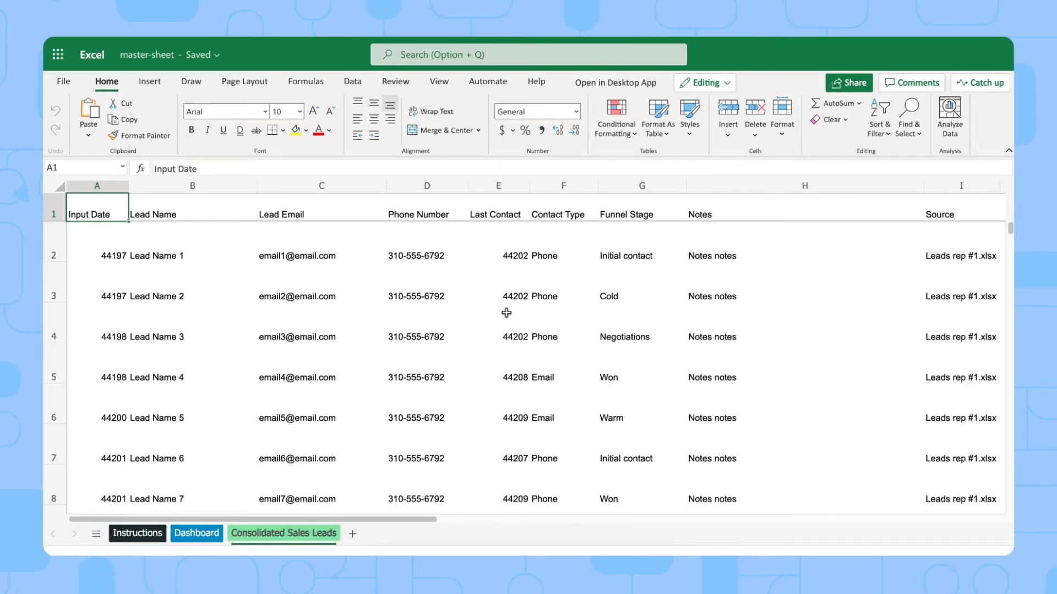
mouse_move(599, 309)
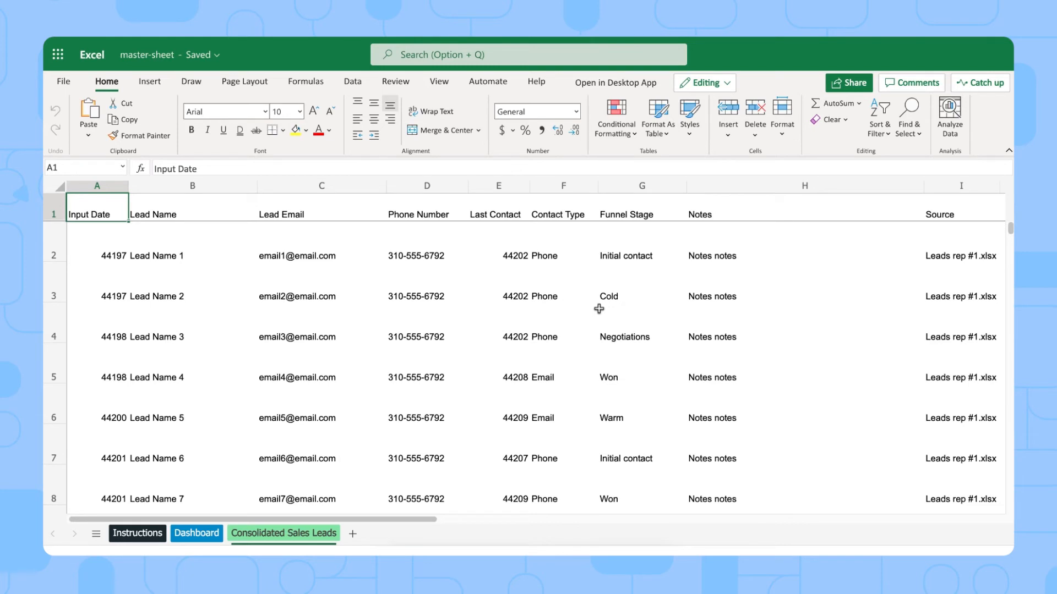
mouse_move(534, 322)
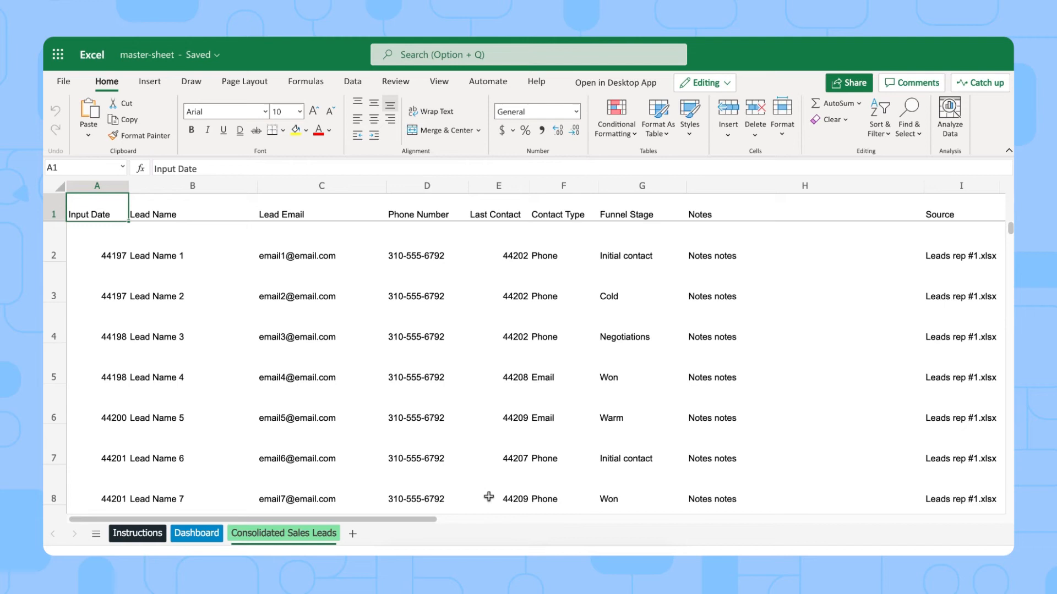
Highlight the Funnel Stage column G, then show the Dashboard sheet.
left_click(641, 185)
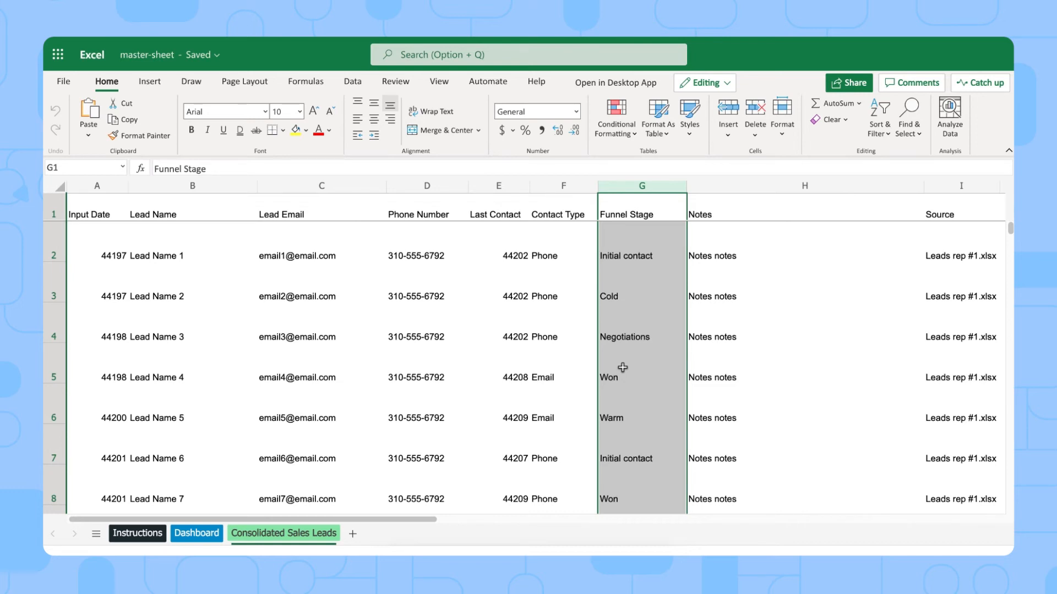
mouse_move(648, 386)
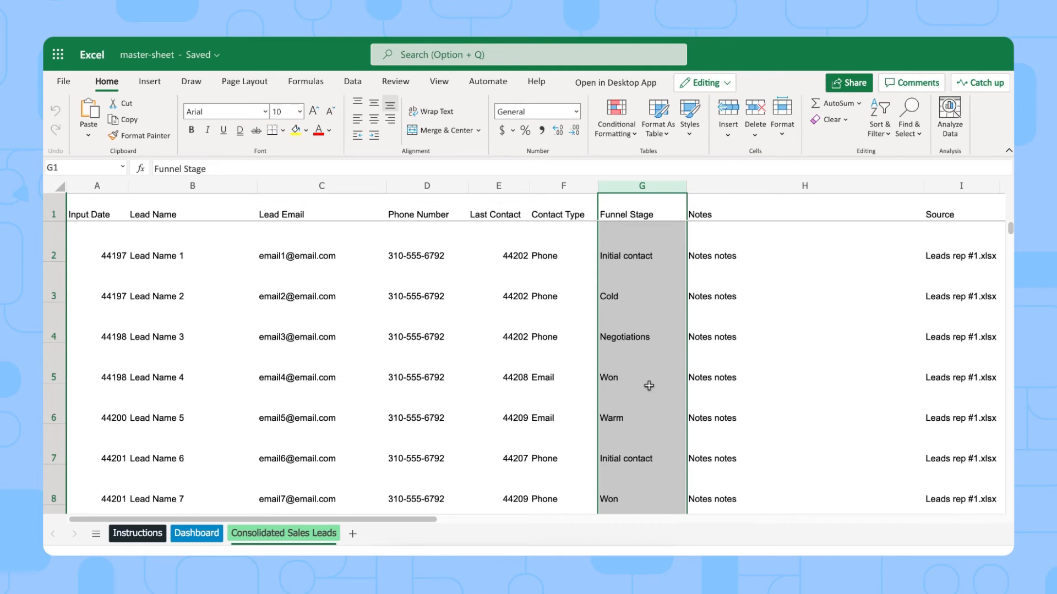
left_click(196, 533)
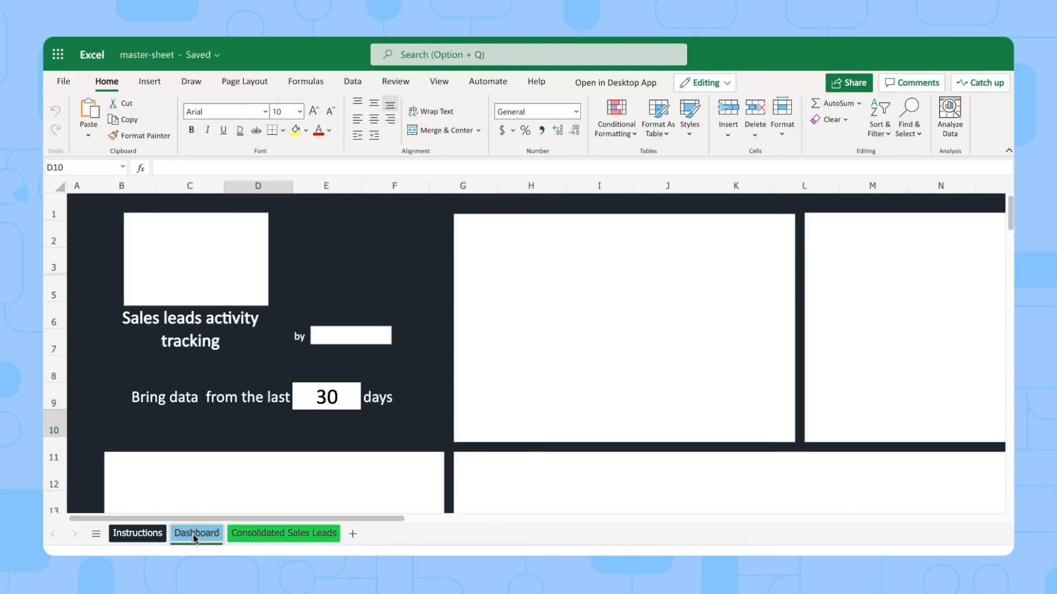
Let the Dashboard charts for sales and leads per rep load.
left_click(196, 534)
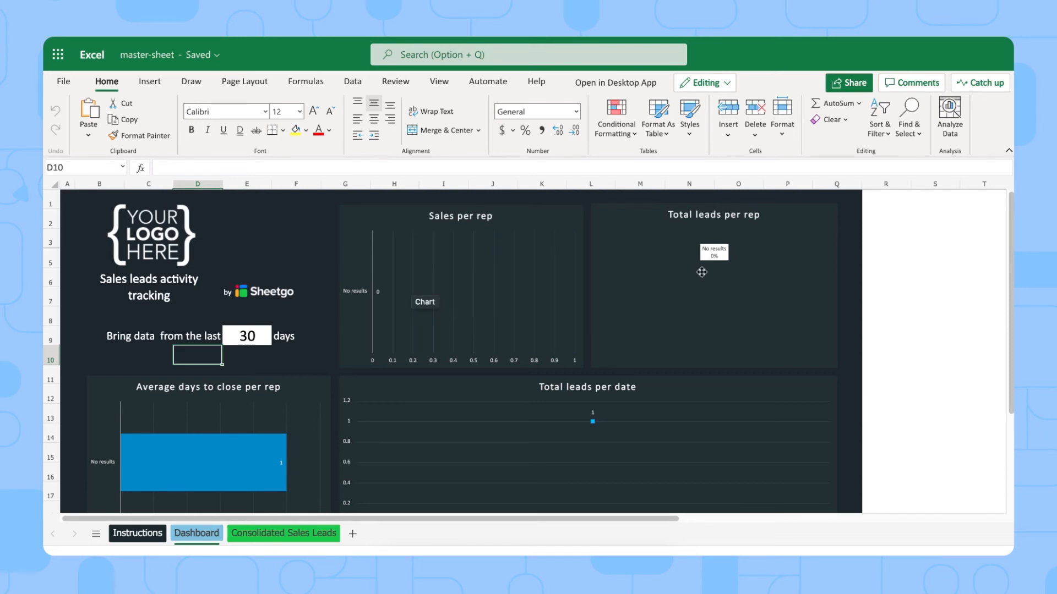
mouse_move(441, 399)
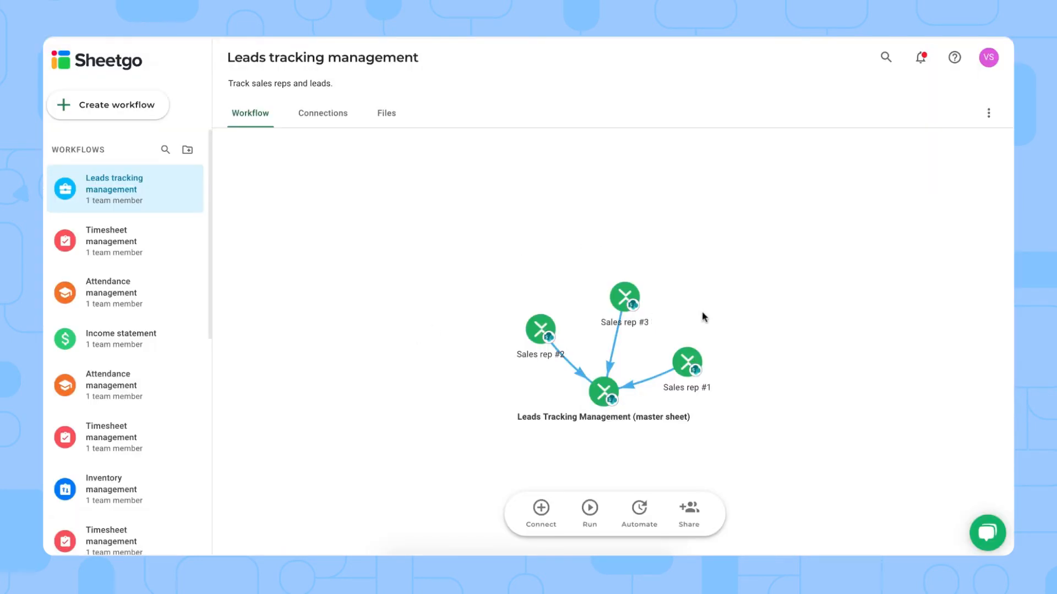
mouse_move(689, 370)
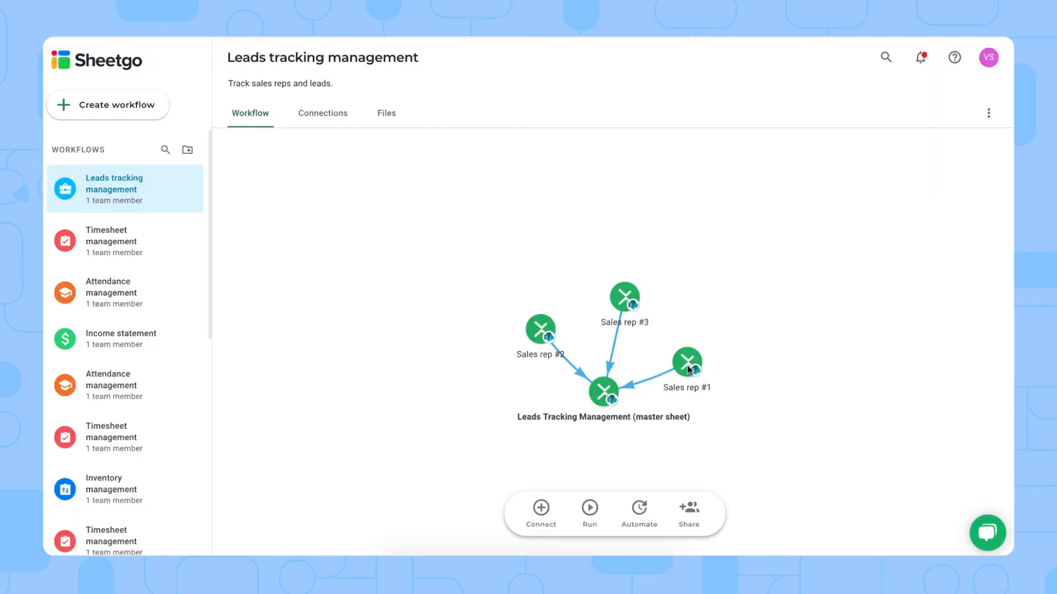
Rename the 'Leads rep #1' title cell to 'Barbara'.
left_click(687, 361)
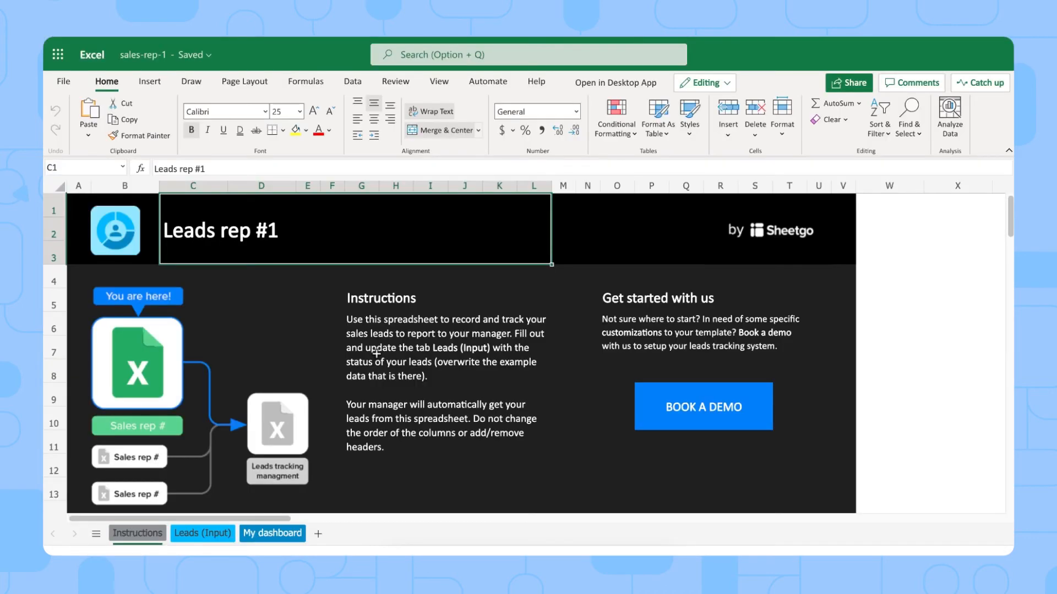
mouse_move(370, 309)
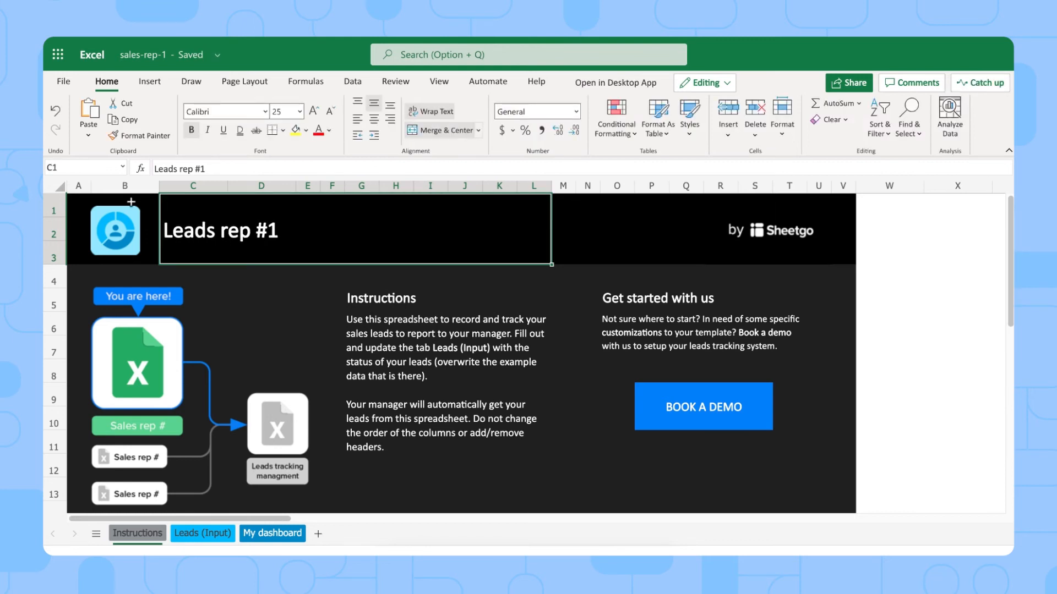
type("Barbara")
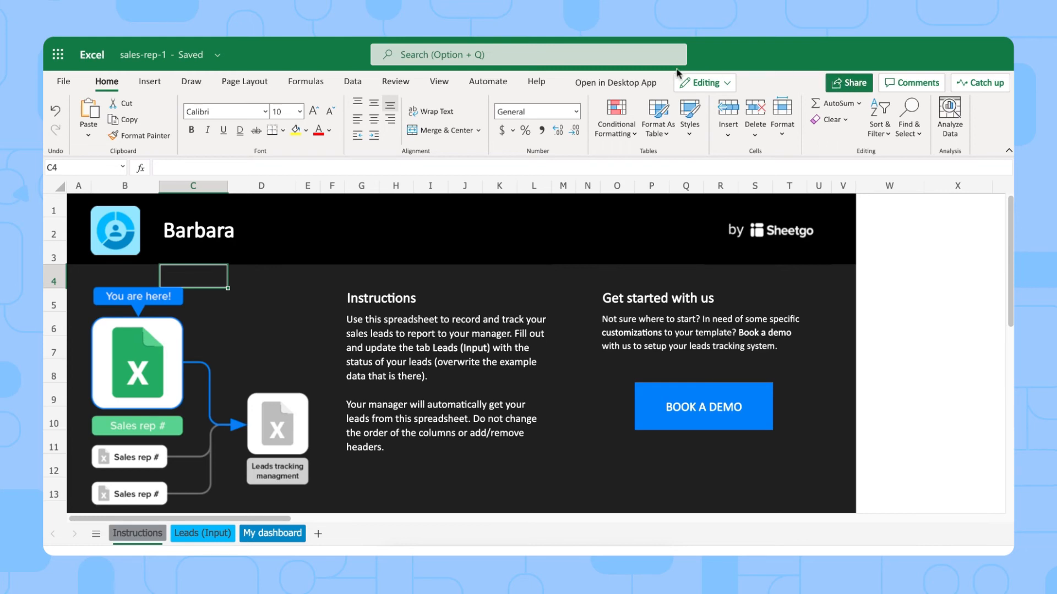
mouse_move(632, 83)
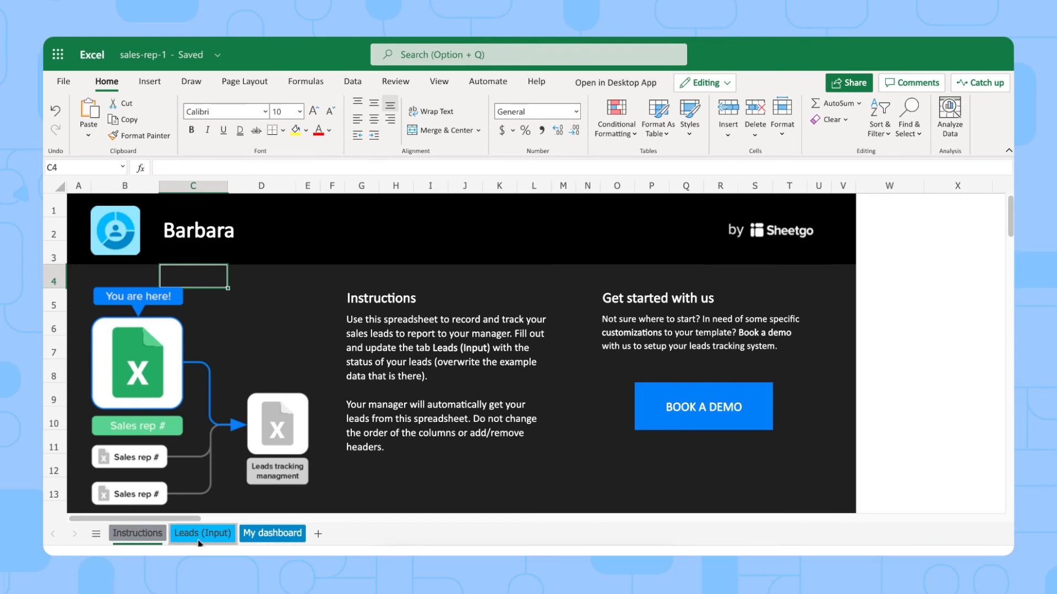
Review the Leads (Input) table, then view the My dashboard sheet.
left_click(201, 533)
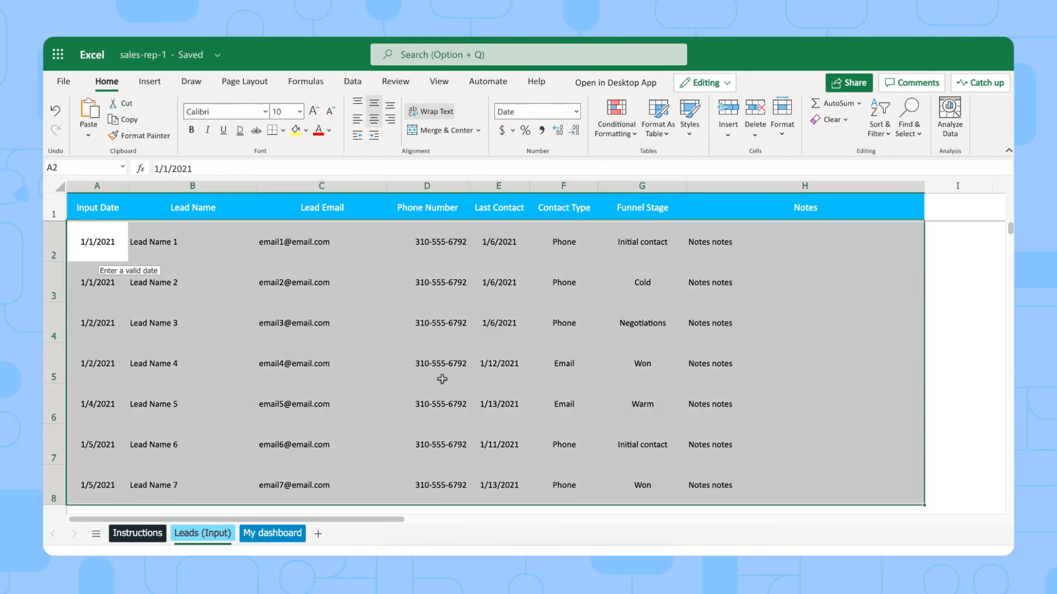
mouse_move(297, 282)
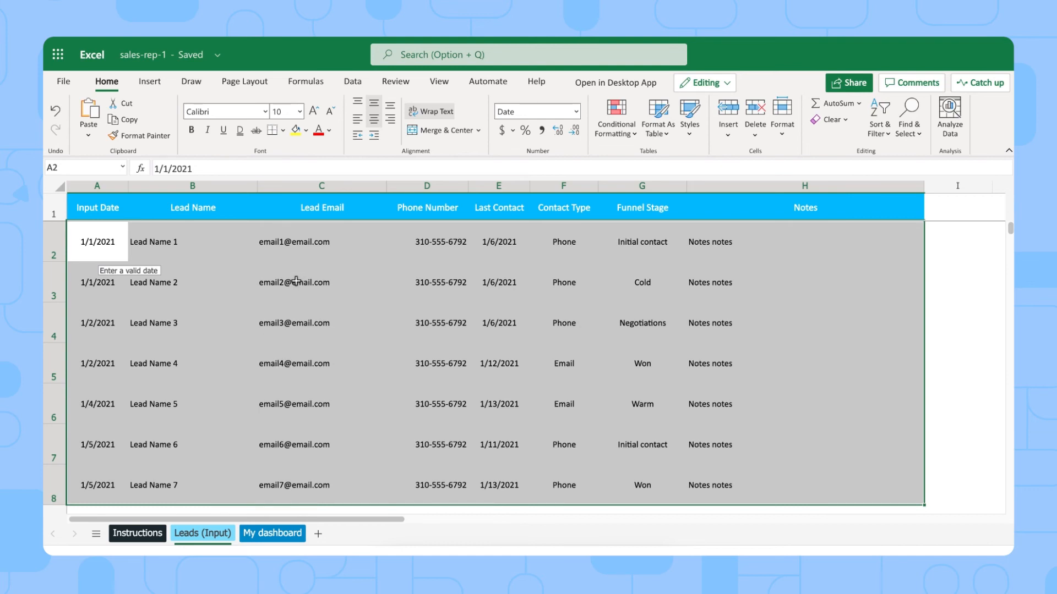
mouse_move(256, 283)
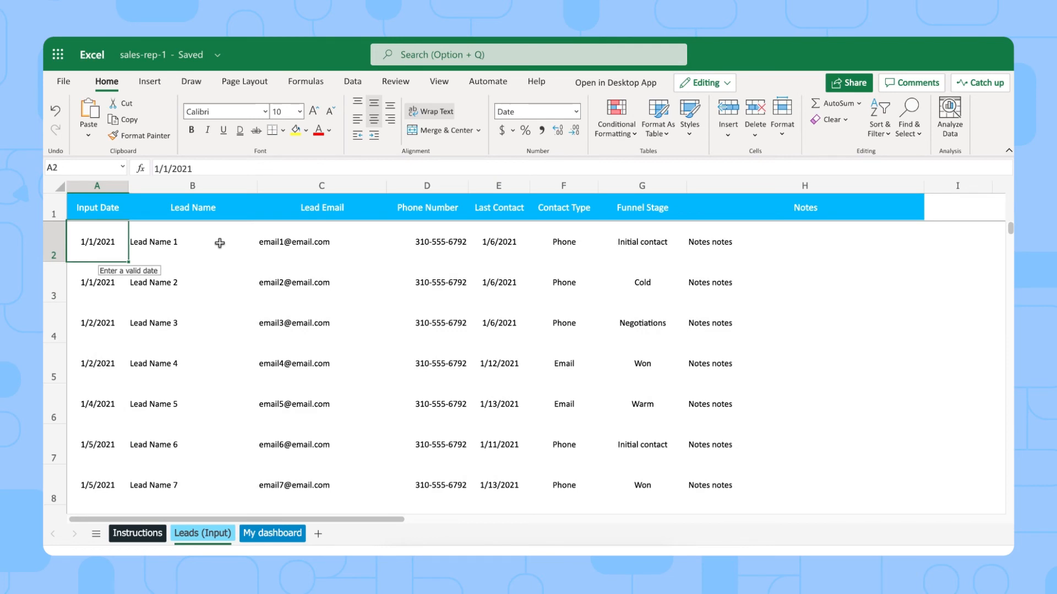
left_click(192, 242)
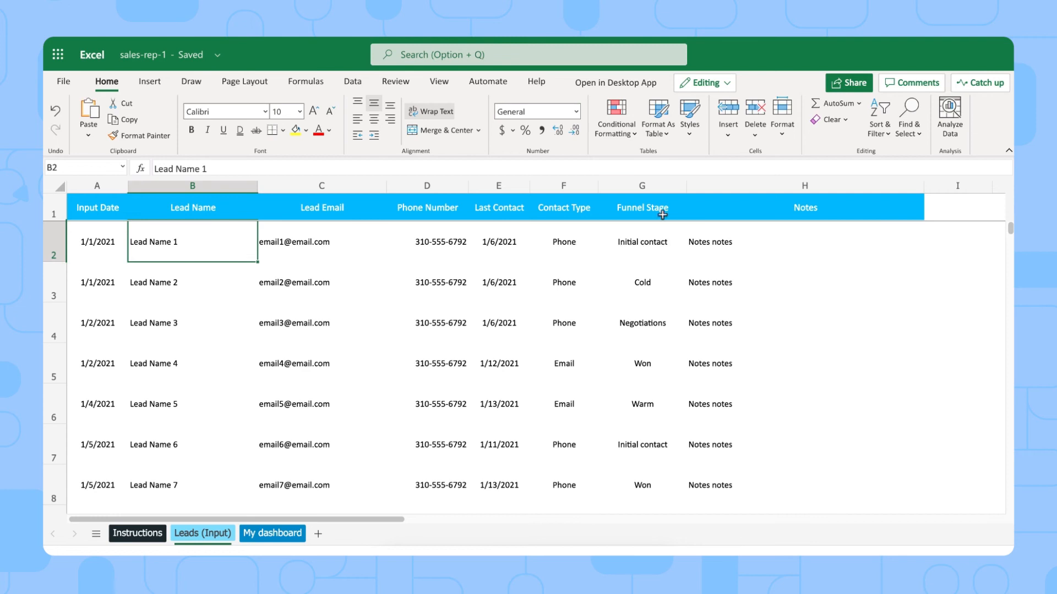
mouse_move(610, 314)
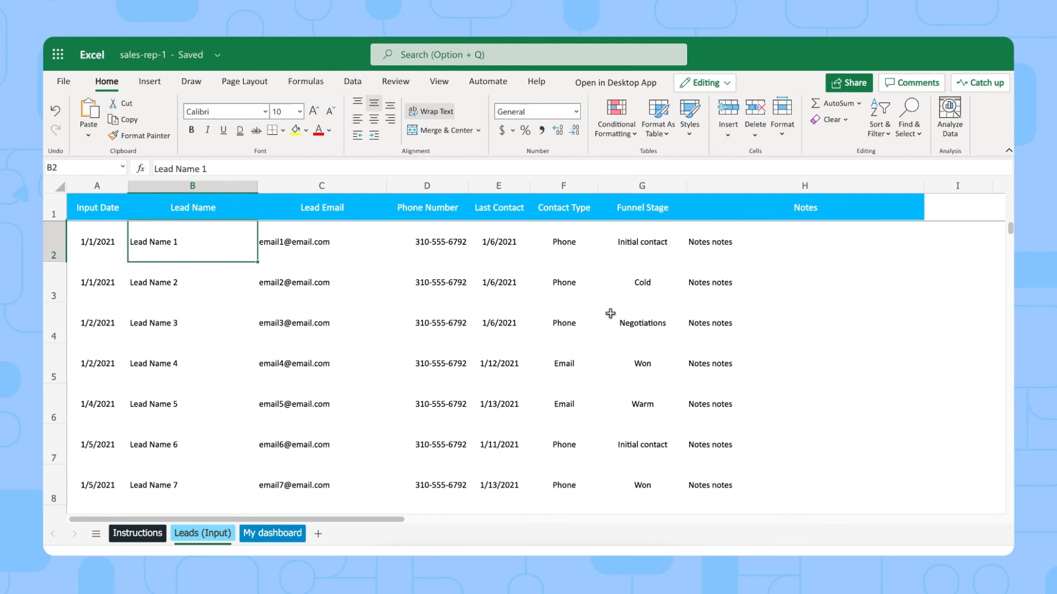
left_click(272, 534)
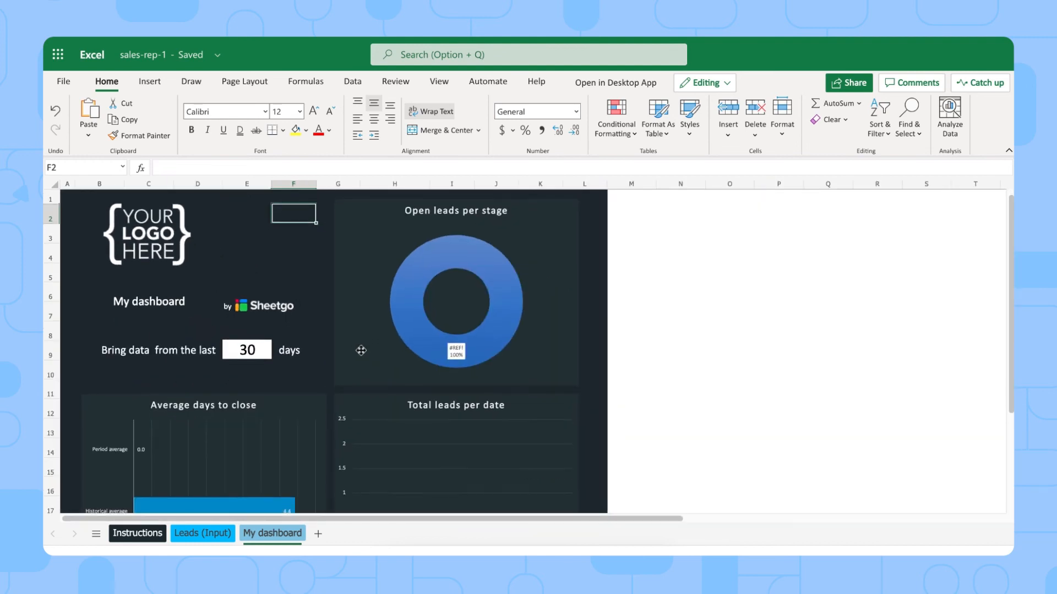
scroll("down", 3)
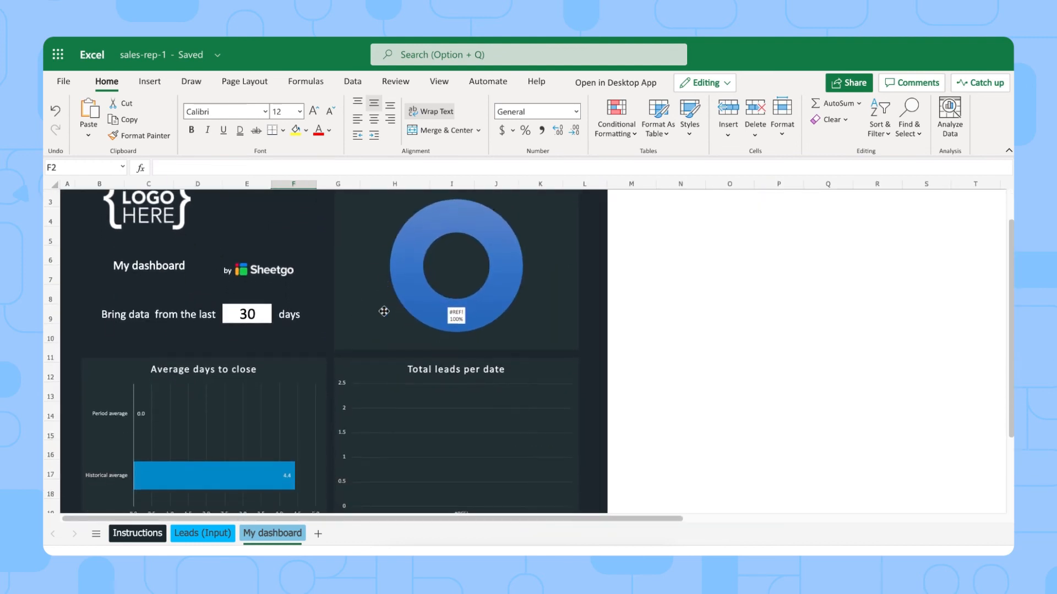
scroll("down", 3)
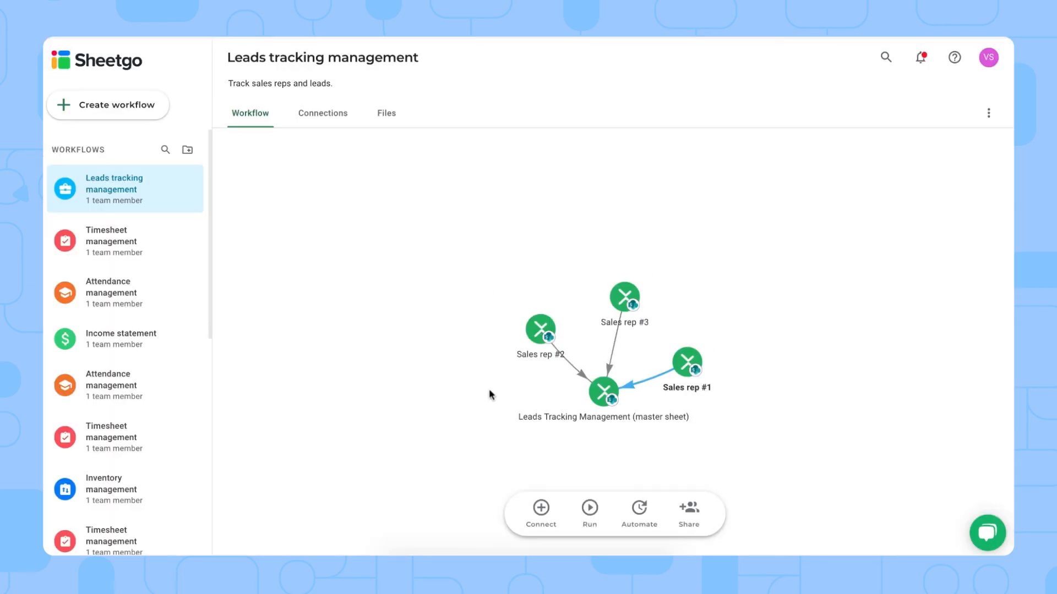
mouse_move(627, 305)
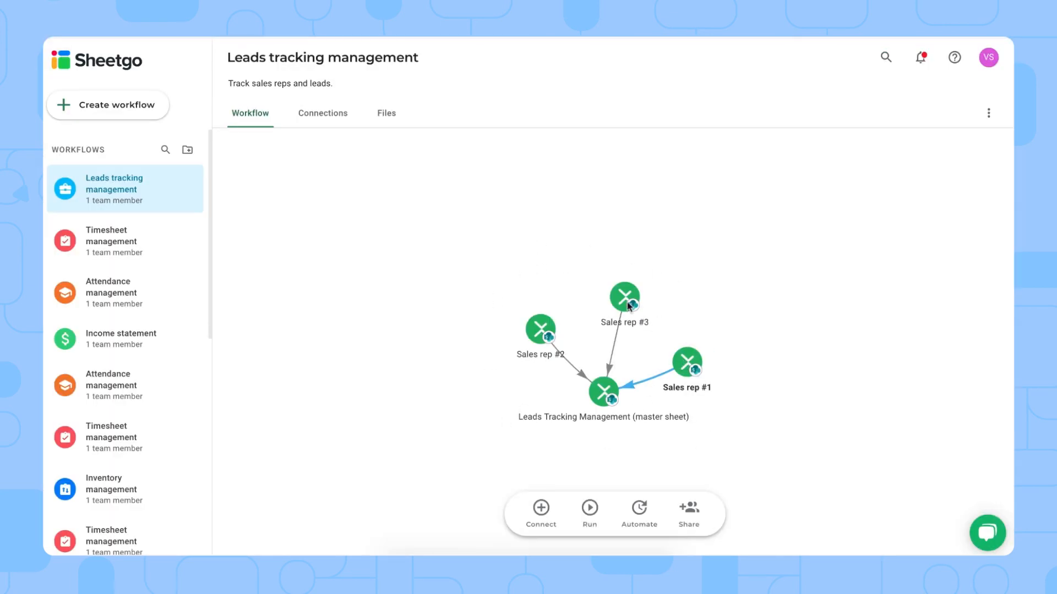
mouse_move(660, 359)
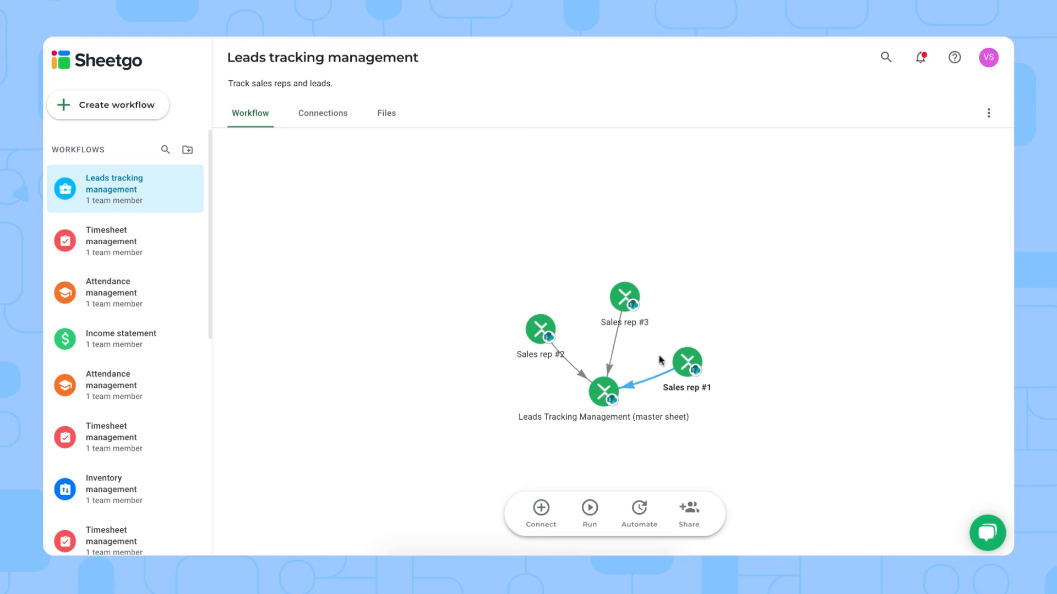
mouse_move(593, 322)
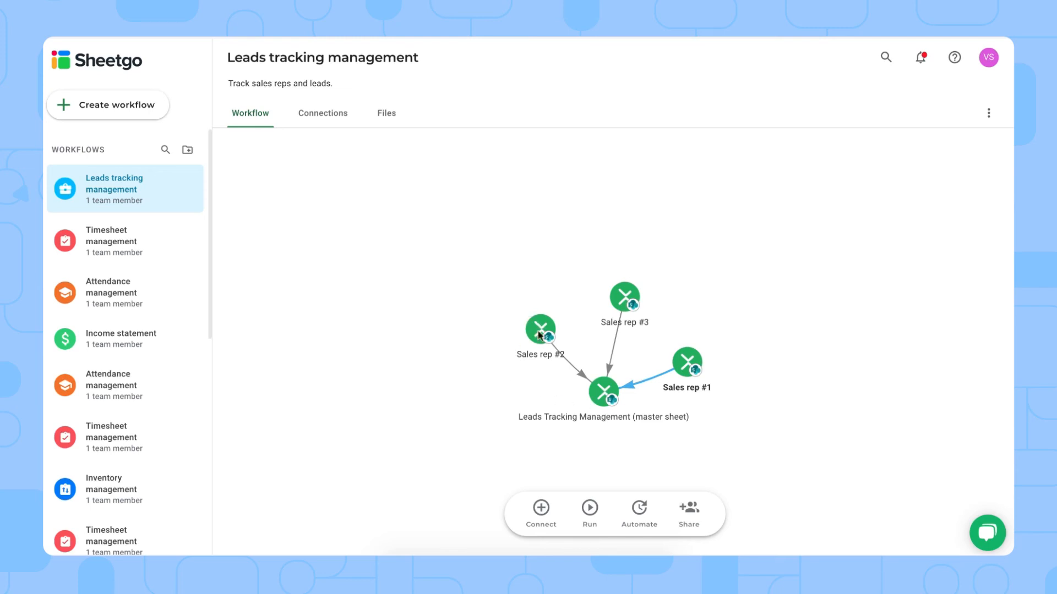
mouse_move(558, 340)
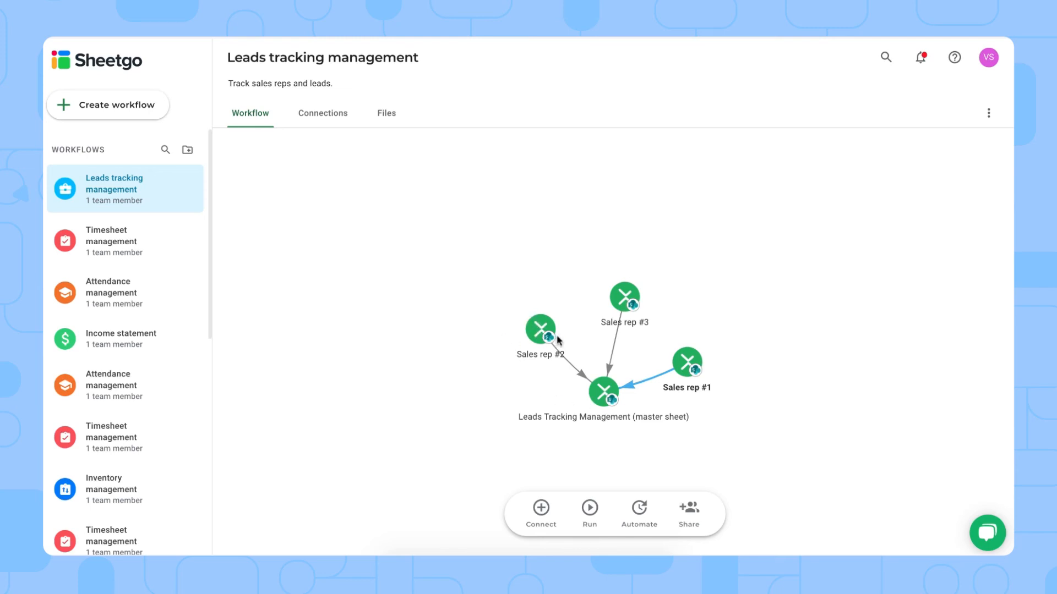
mouse_move(524, 337)
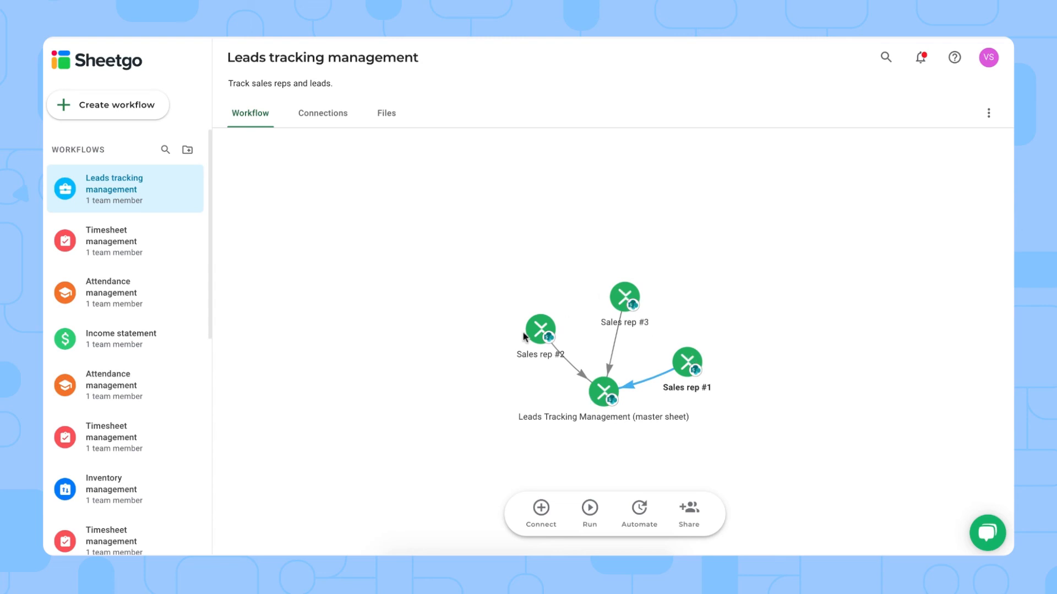
mouse_move(638, 295)
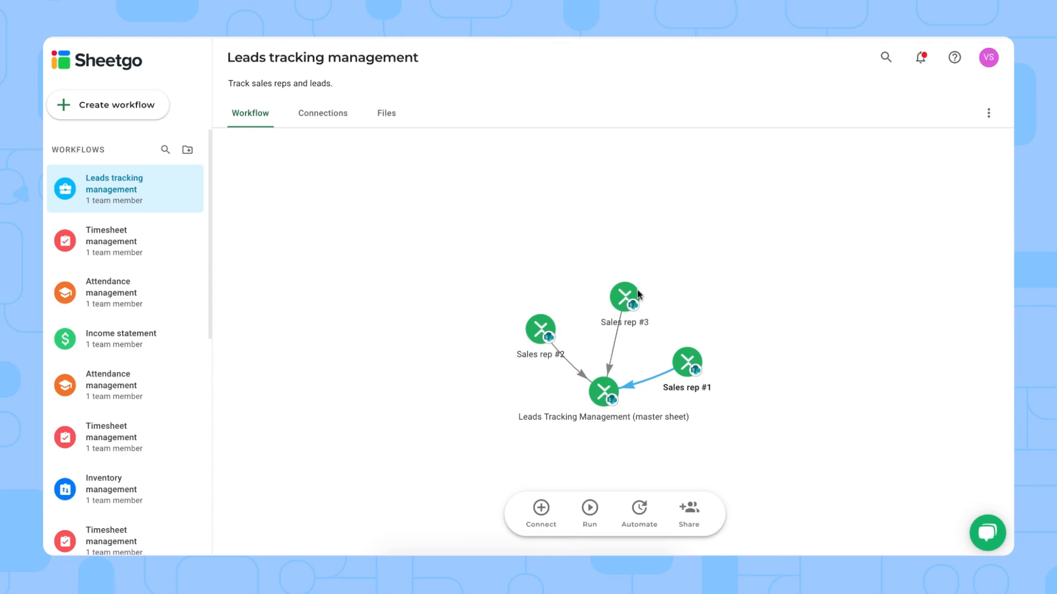
mouse_move(632, 283)
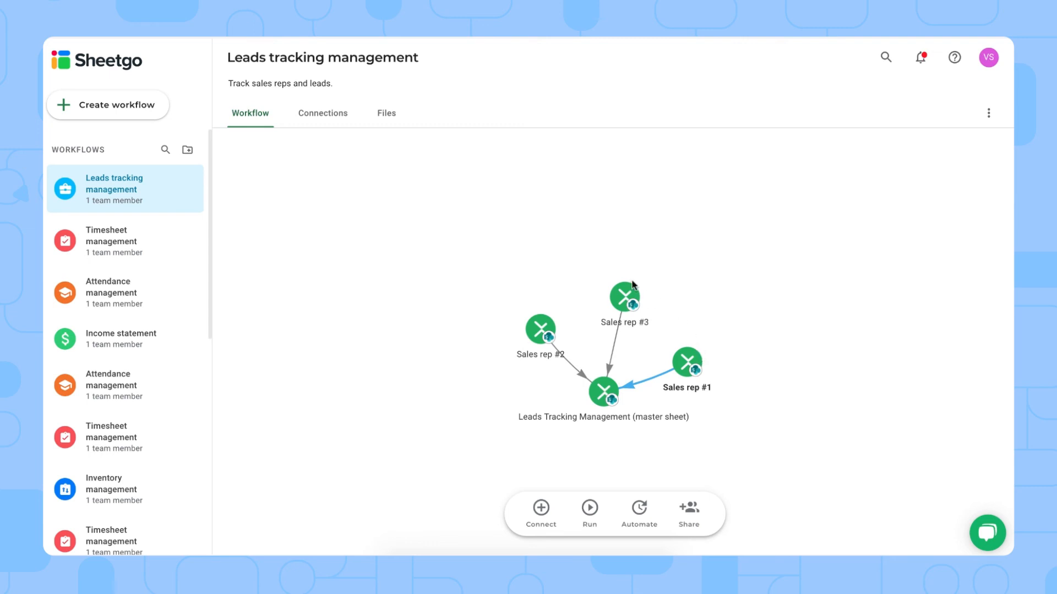
mouse_move(621, 391)
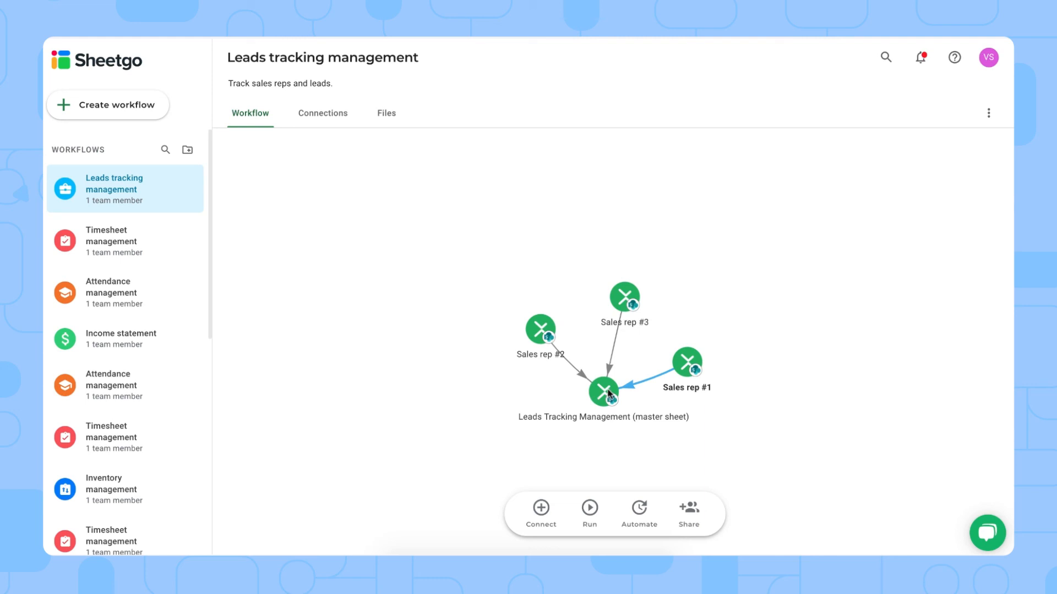
mouse_move(589, 507)
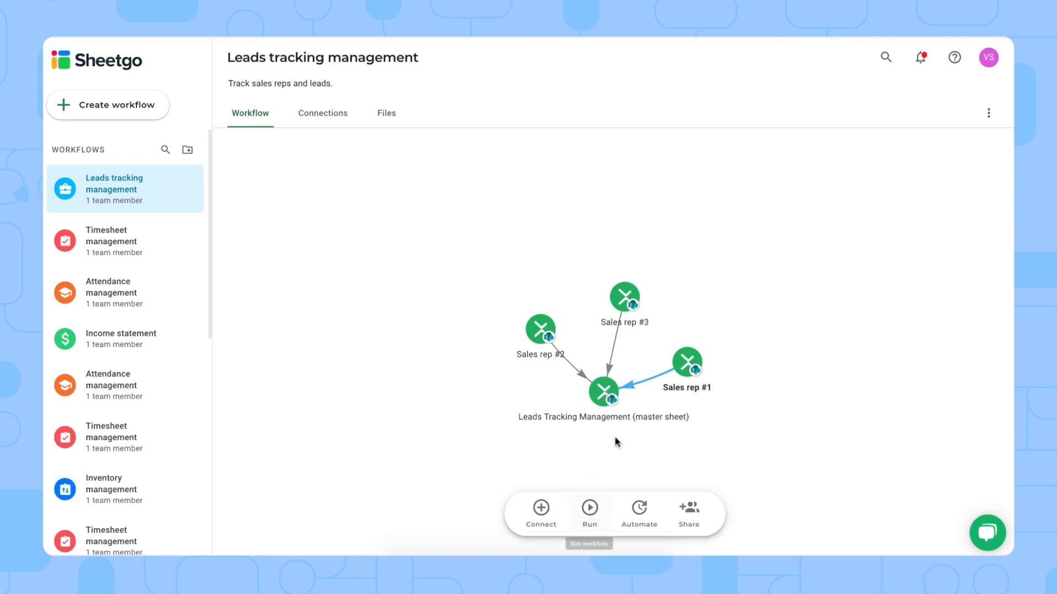
Open Automate schedule settings for the Leads tracking workflow.
left_click(637, 513)
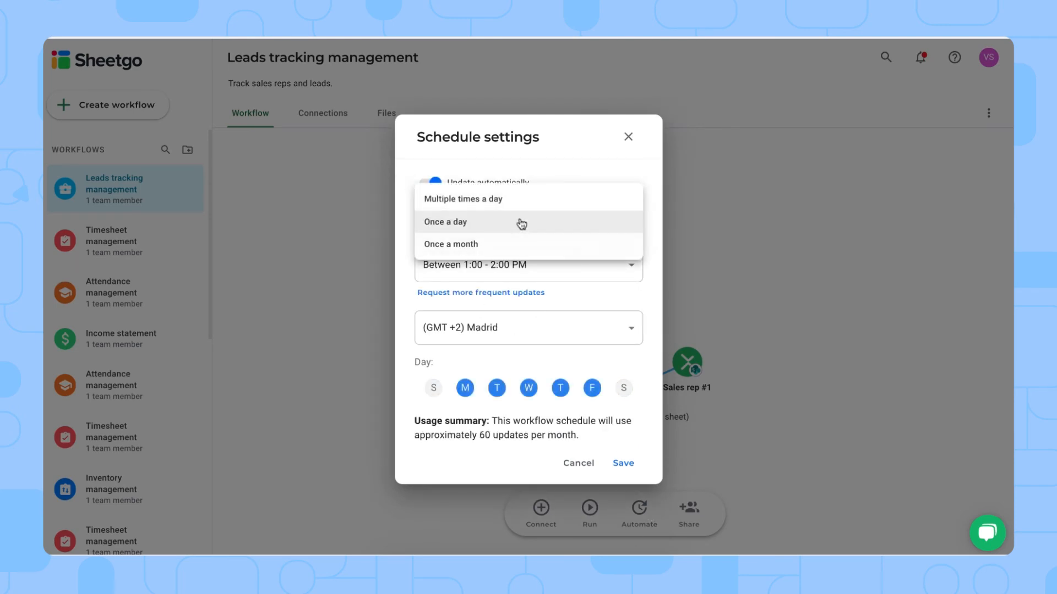
Schedule updates once a day, 7:00–8:00 AM, Mondays and Fridays, and save.
left_click(529, 265)
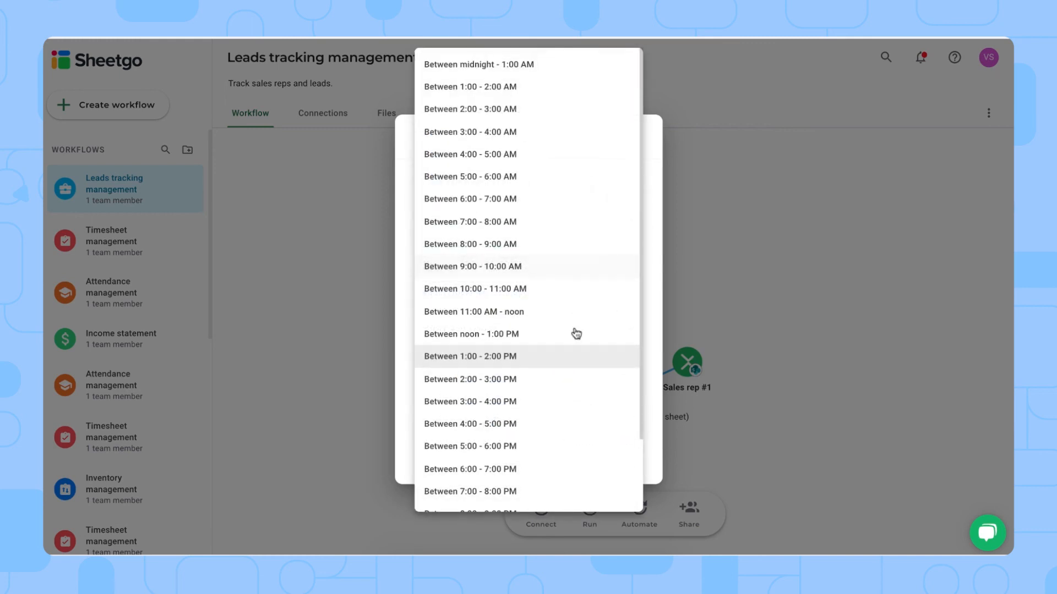
mouse_move(562, 226)
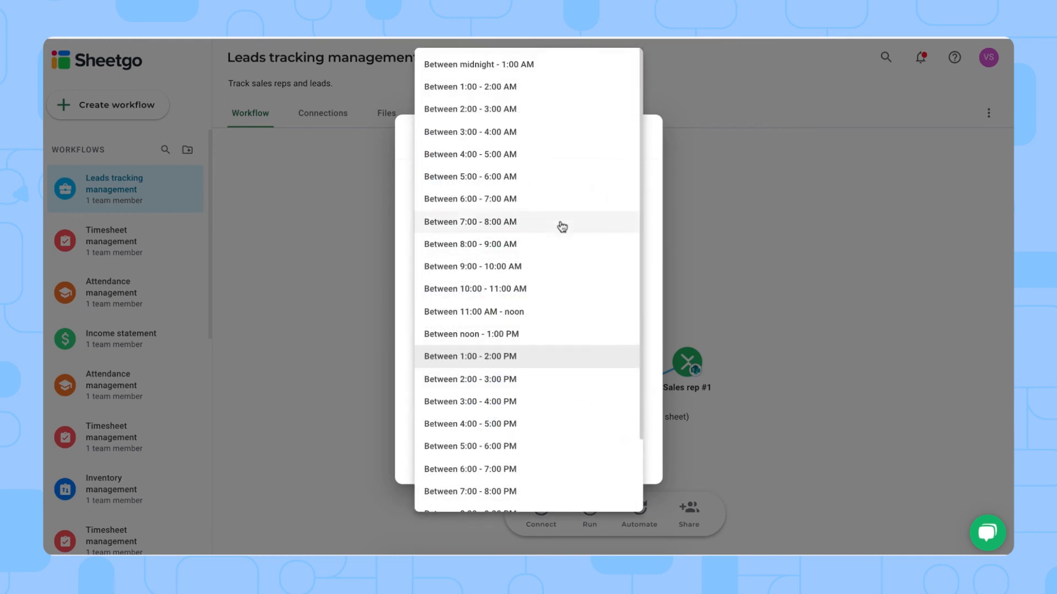
left_click(469, 222)
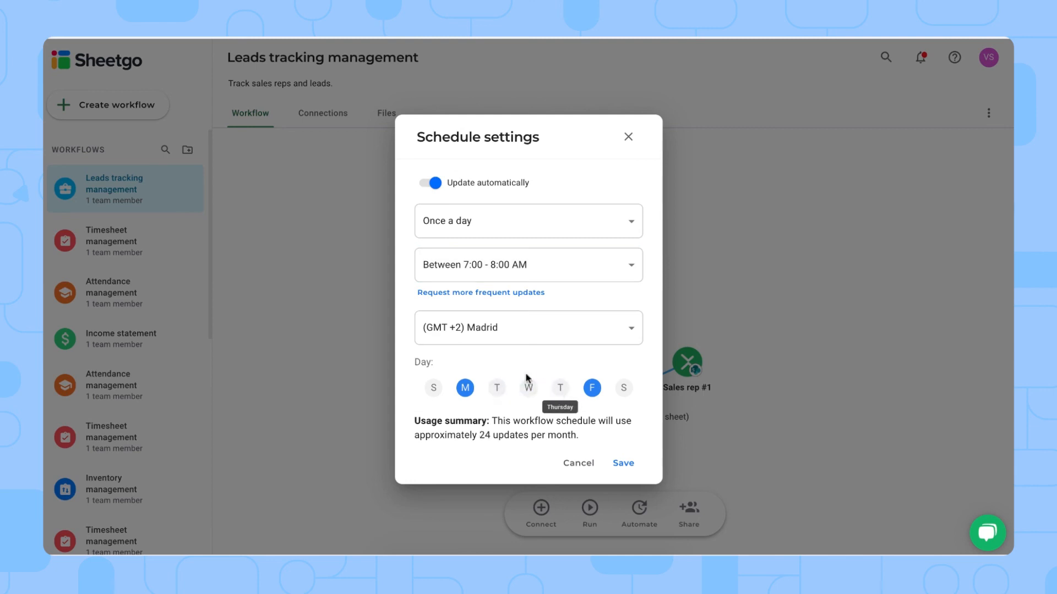
mouse_move(586, 410)
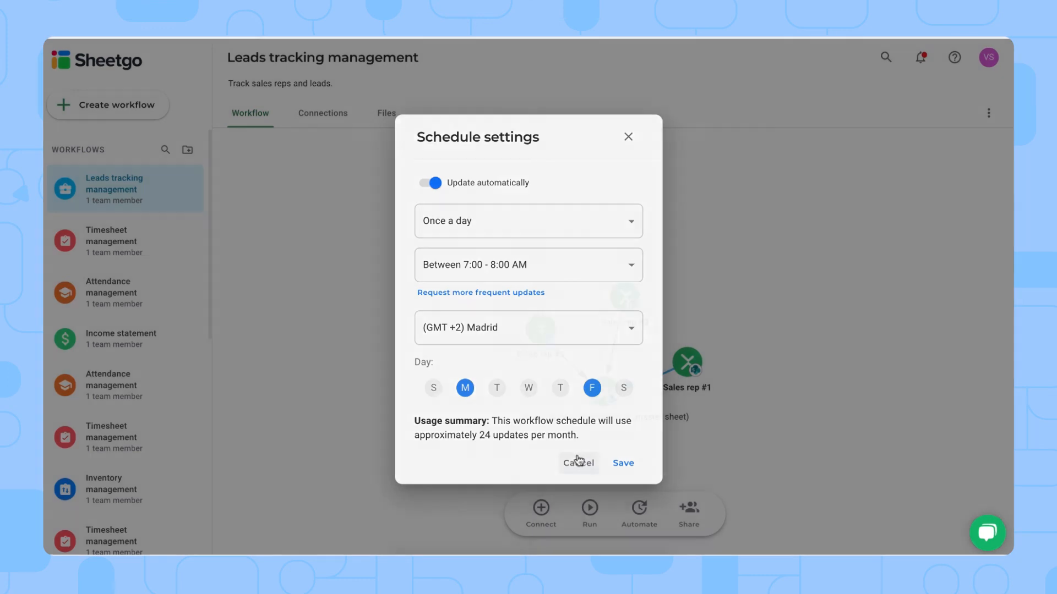
left_click(578, 463)
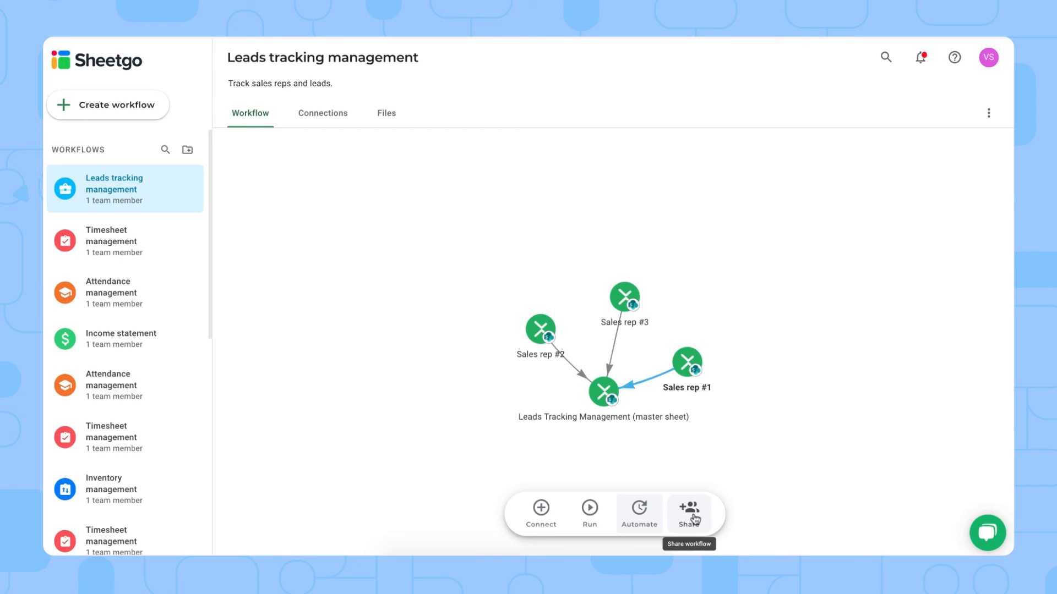
mouse_move(751, 474)
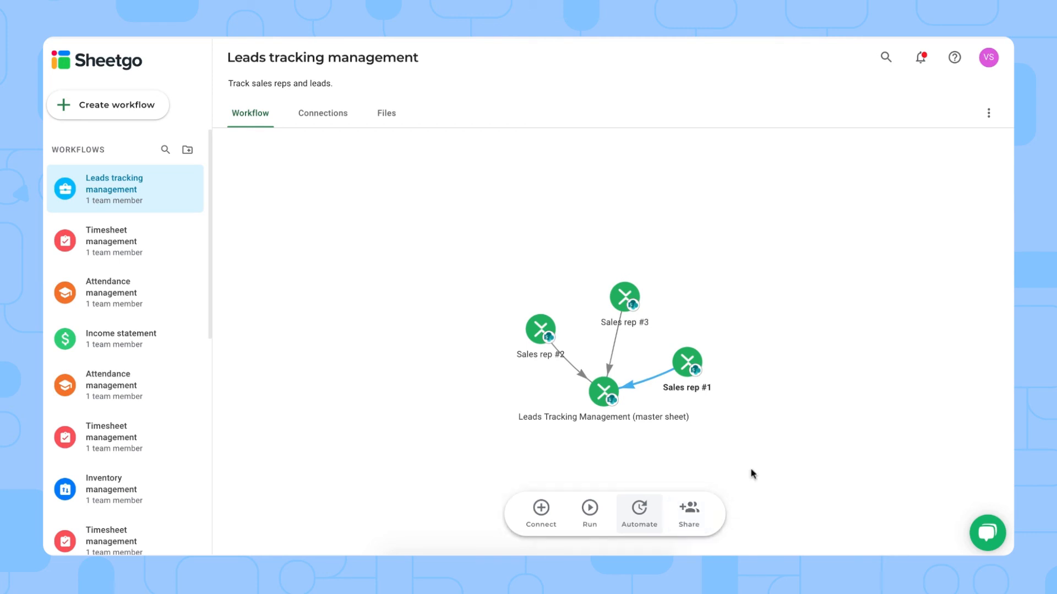